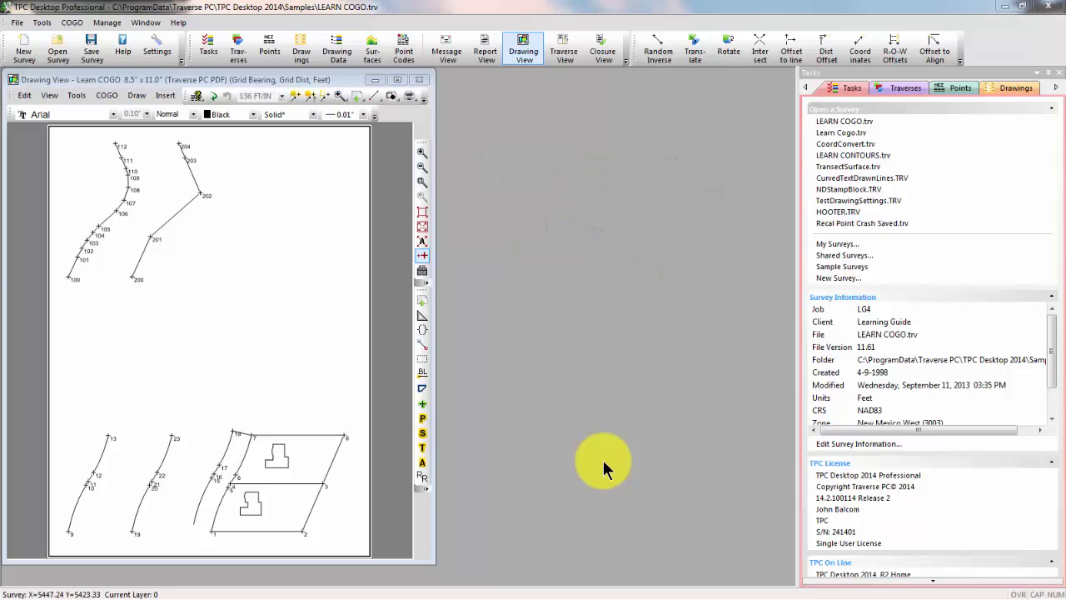
pyautogui.moveTo(620, 480)
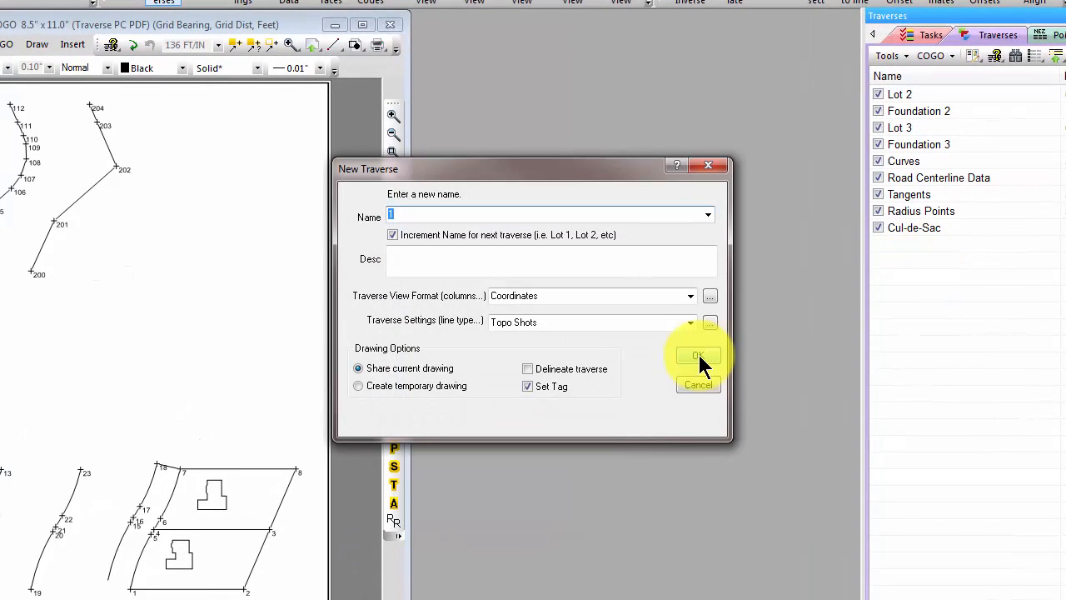
# Name the new traverse 'Insert Existing Points' and create it.
pyautogui.write('Insert Existing Points')
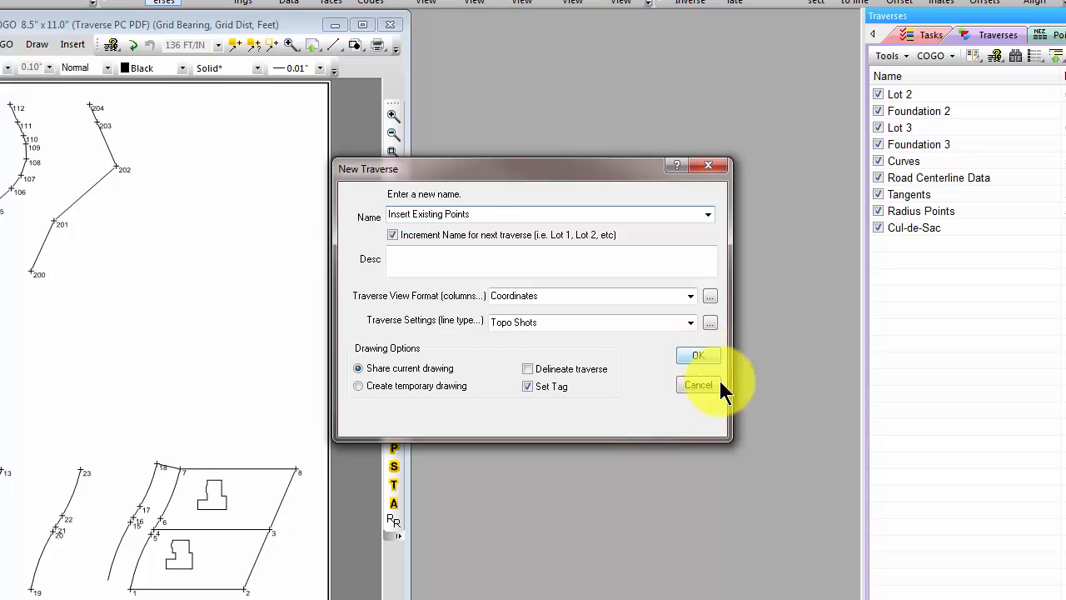
pyautogui.moveTo(432, 333)
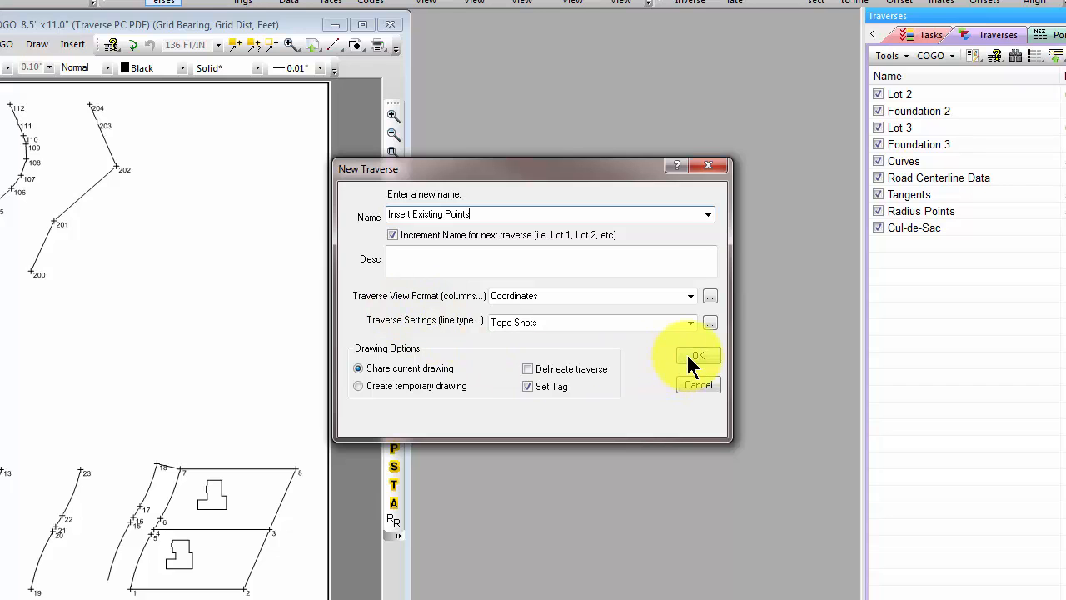
pyautogui.click(697, 355)
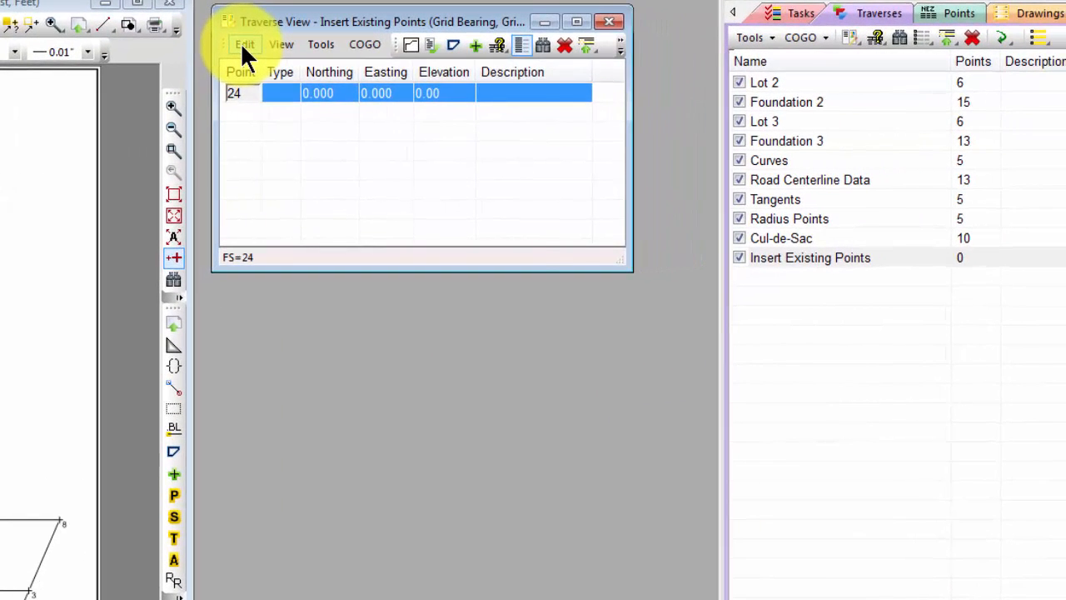
# Insert points 2-1 through 2-15 selected in Point Manager, accepting the 15-points-found notice.
pyautogui.click(243, 43)
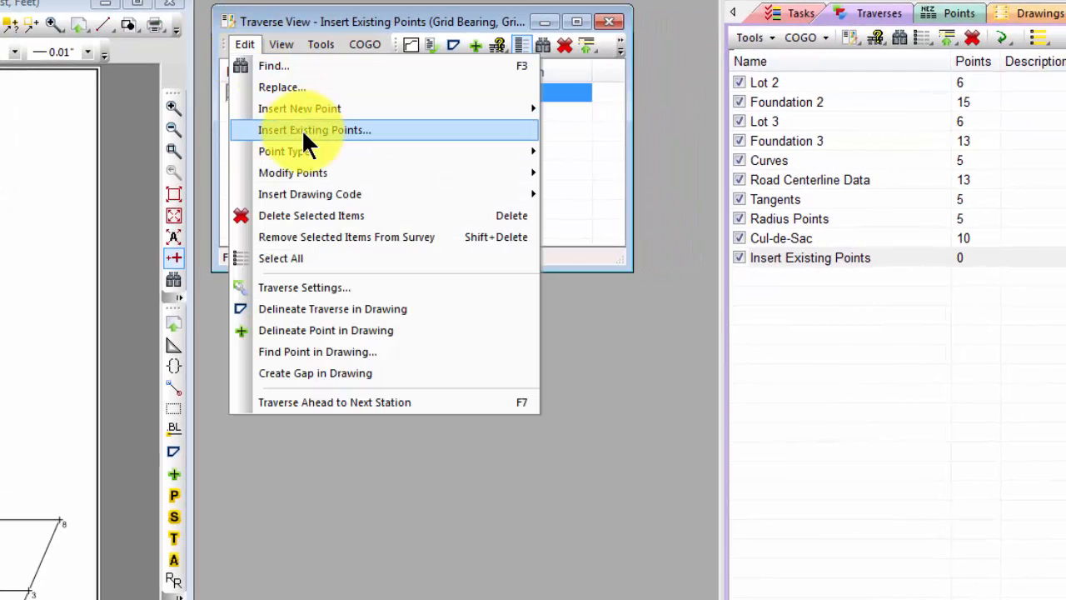
pyautogui.click(313, 130)
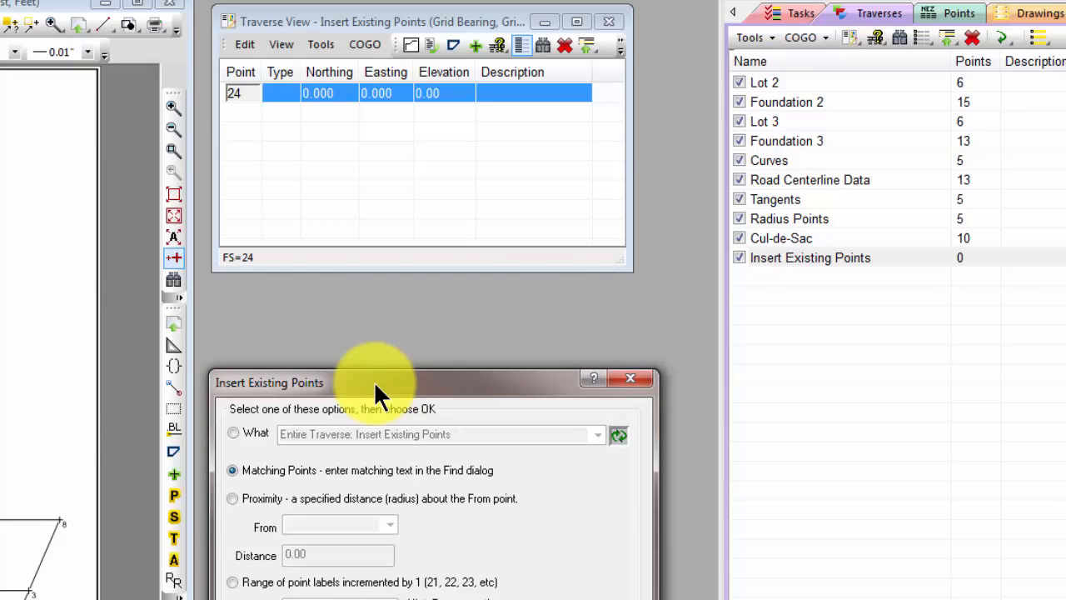
pyautogui.moveTo(320, 450)
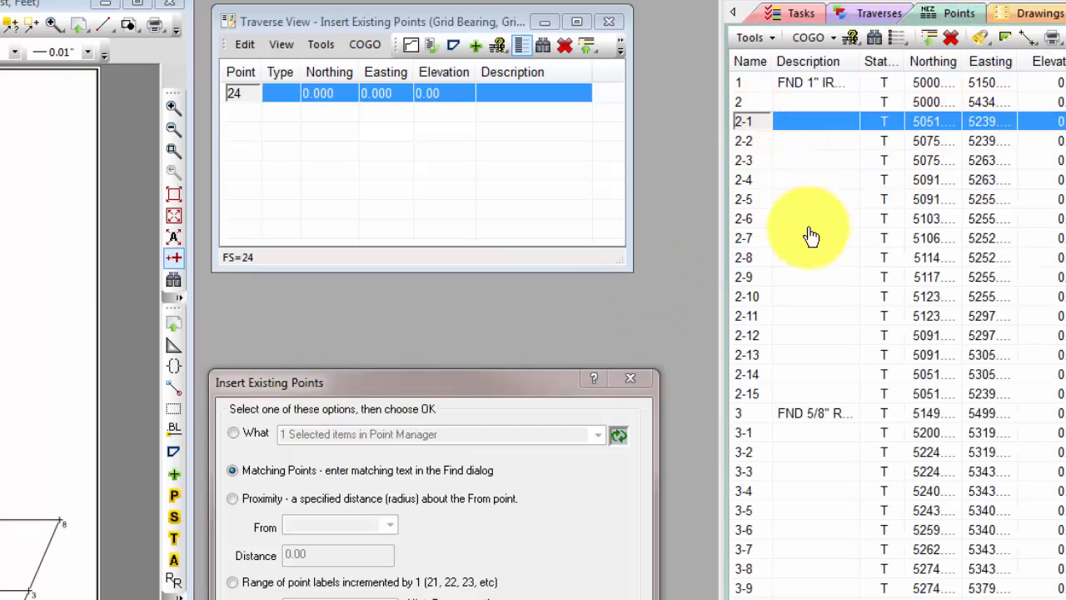
pyautogui.click(746, 393)
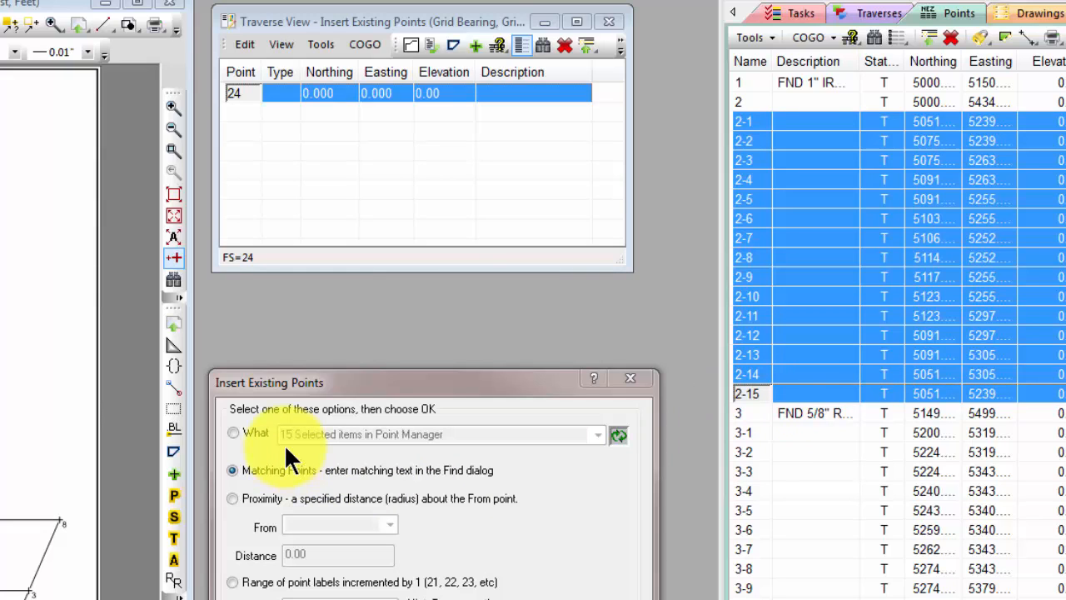
pyautogui.moveTo(292, 457)
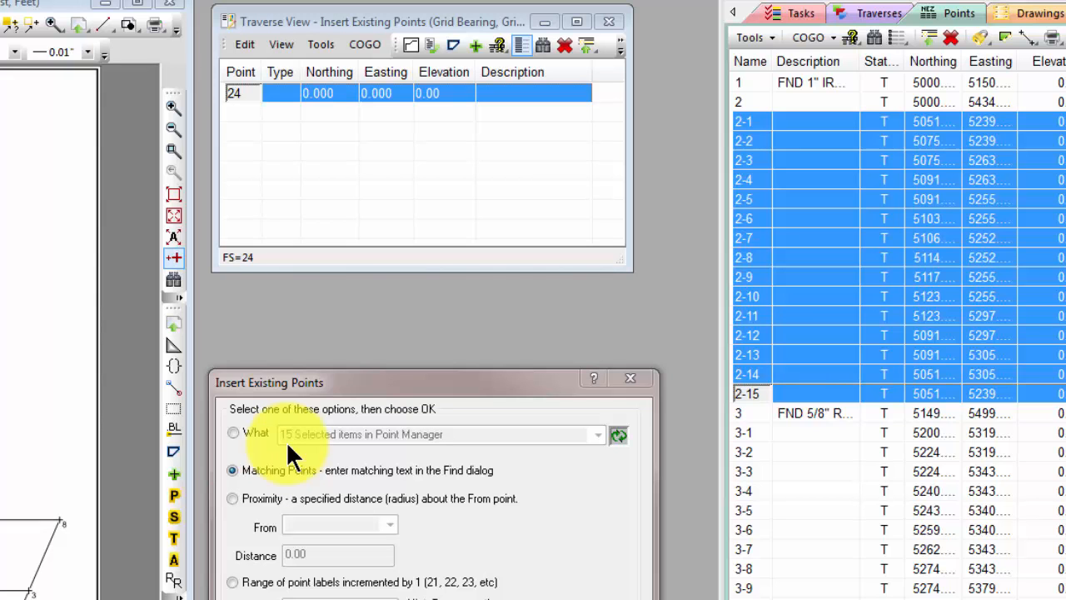
pyautogui.click(233, 433)
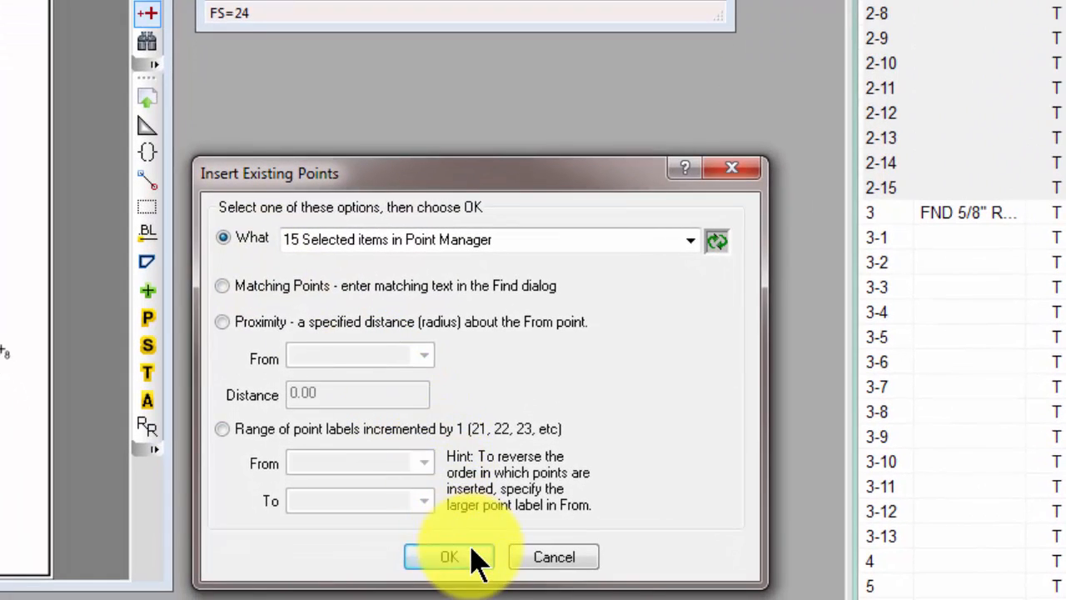
pyautogui.click(450, 557)
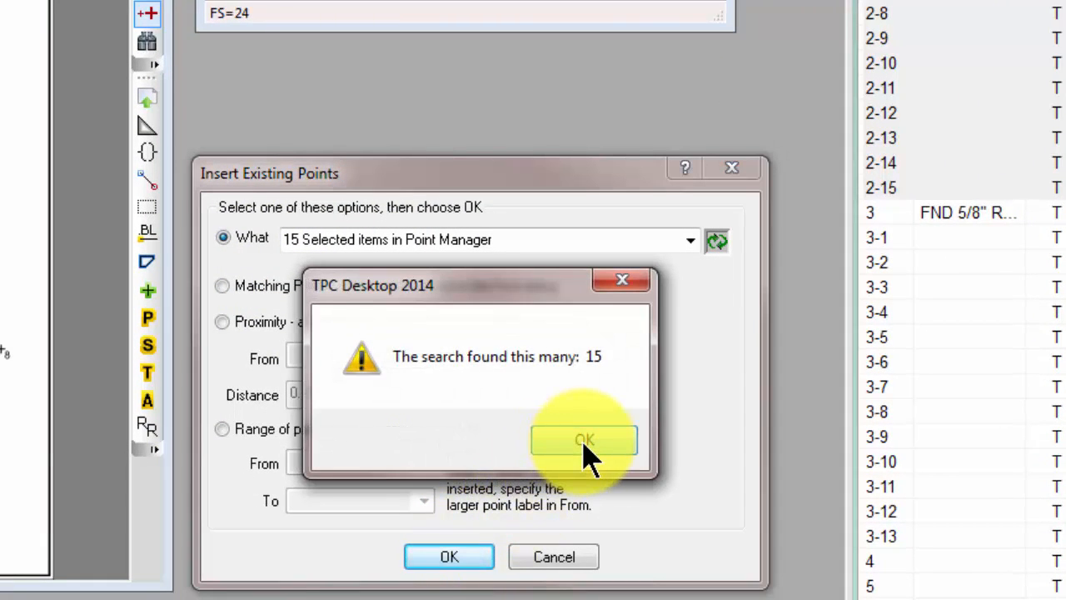
pyautogui.click(583, 440)
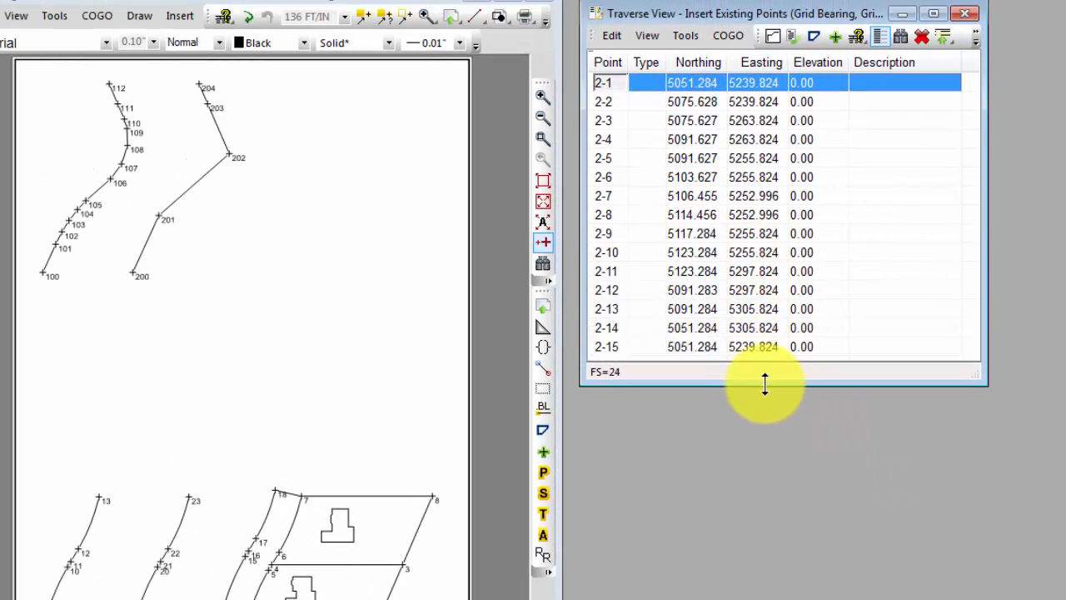
# Select all 15 points in the traverse and delete them, confirming the 15-item deletion.
pyautogui.moveTo(765, 383); pyautogui.dragTo(764, 396)
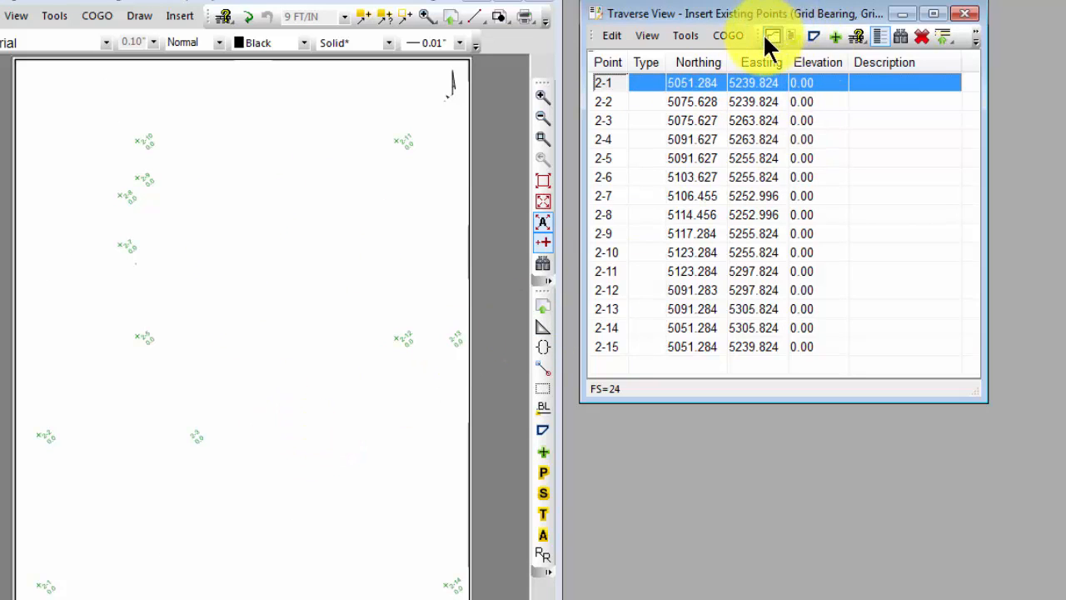
pyautogui.click(773, 37)
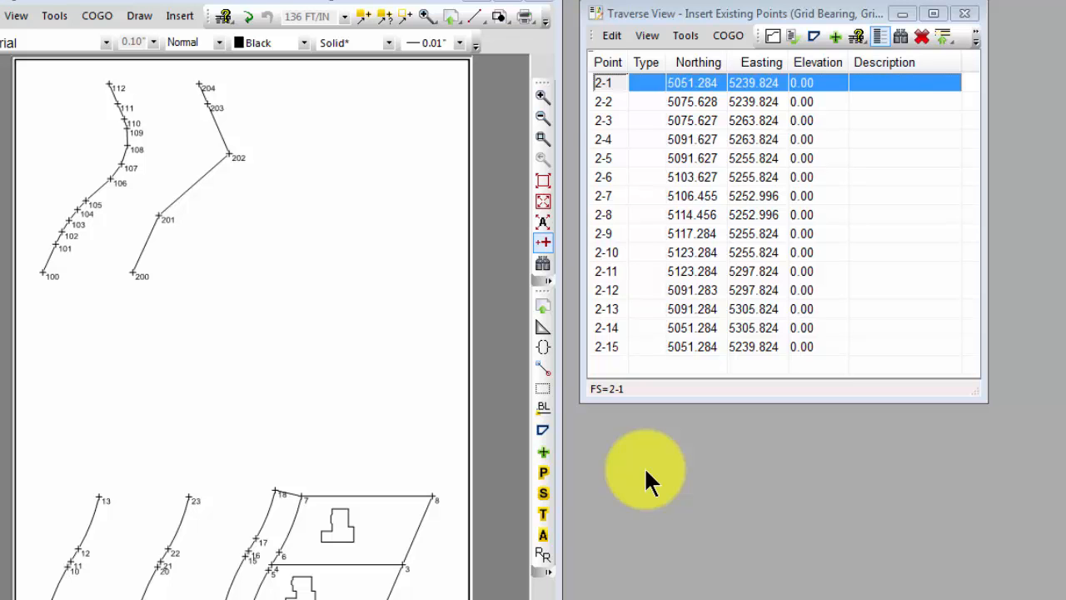
pyautogui.click(612, 35)
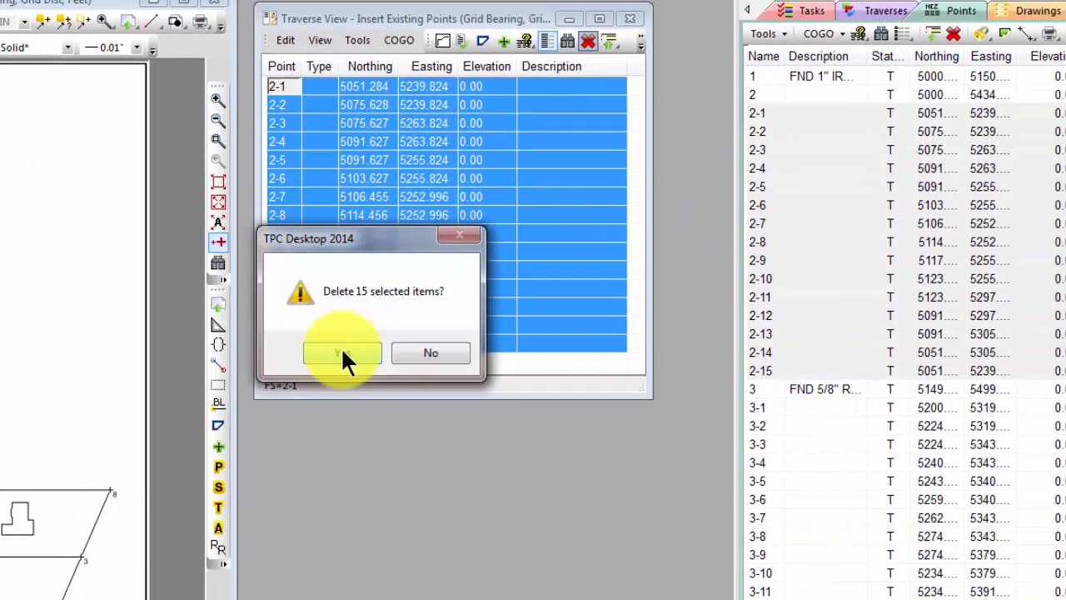
pyautogui.click(342, 353)
pyautogui.write('24')
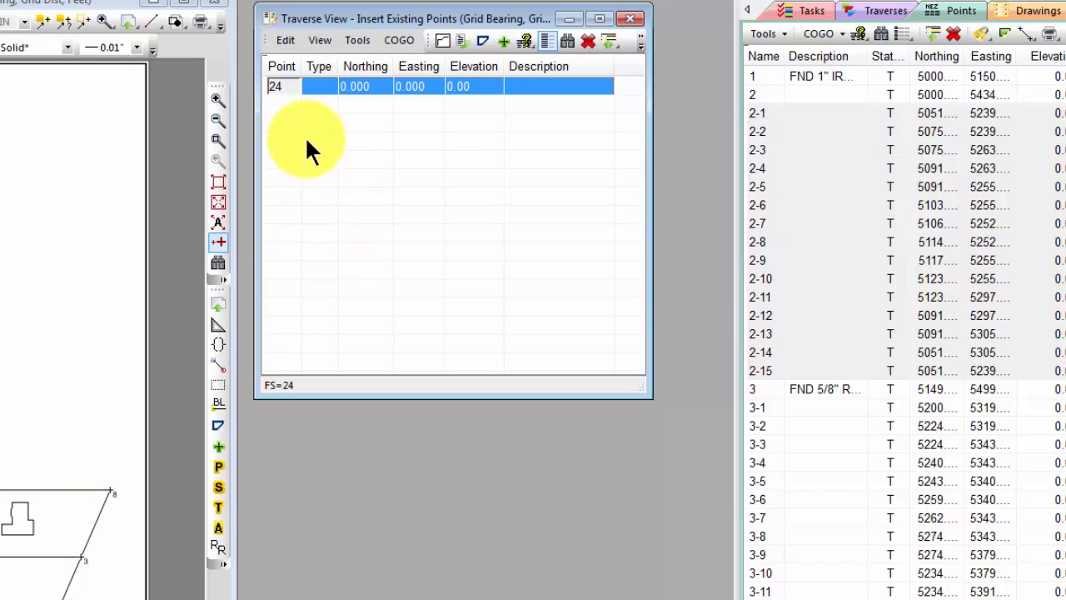
# Insert the entire Foundation 2 traverse as the source, accepting the 15-points-found notice.
pyautogui.click(285, 40)
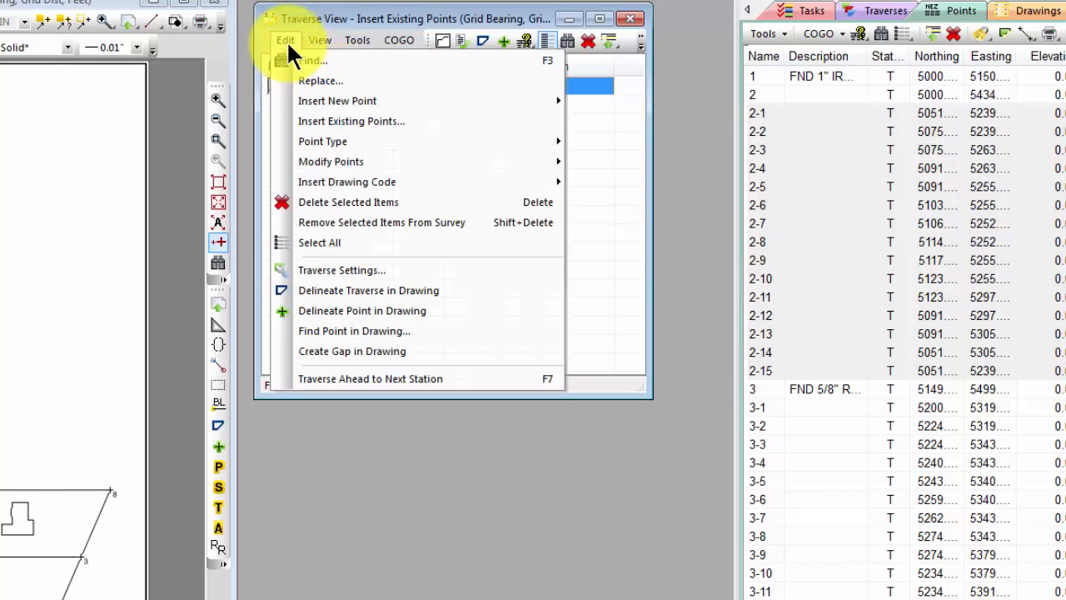
pyautogui.click(352, 120)
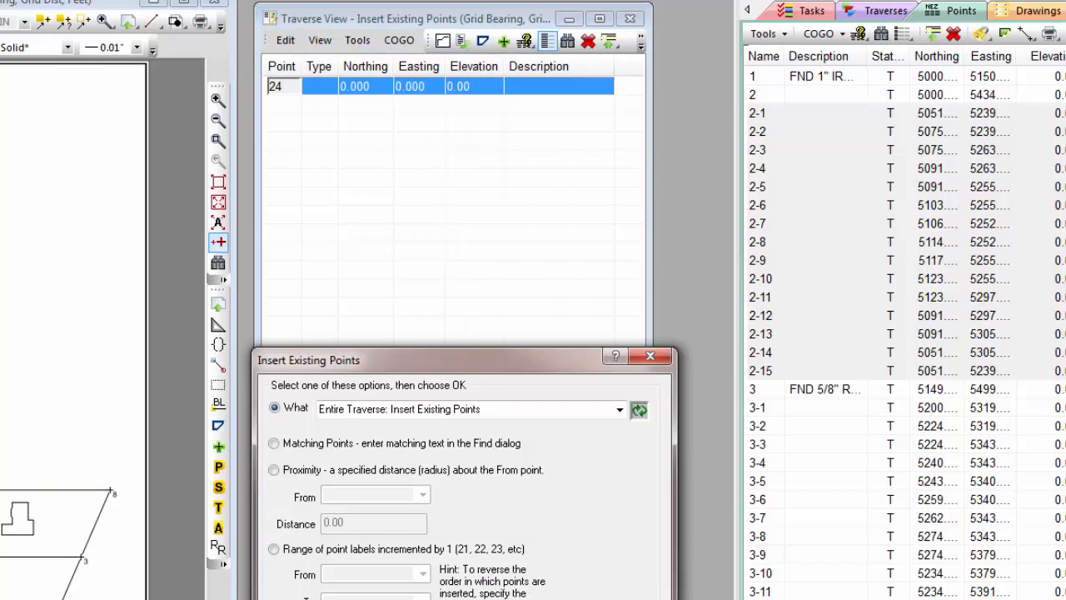
pyautogui.moveTo(883, 278)
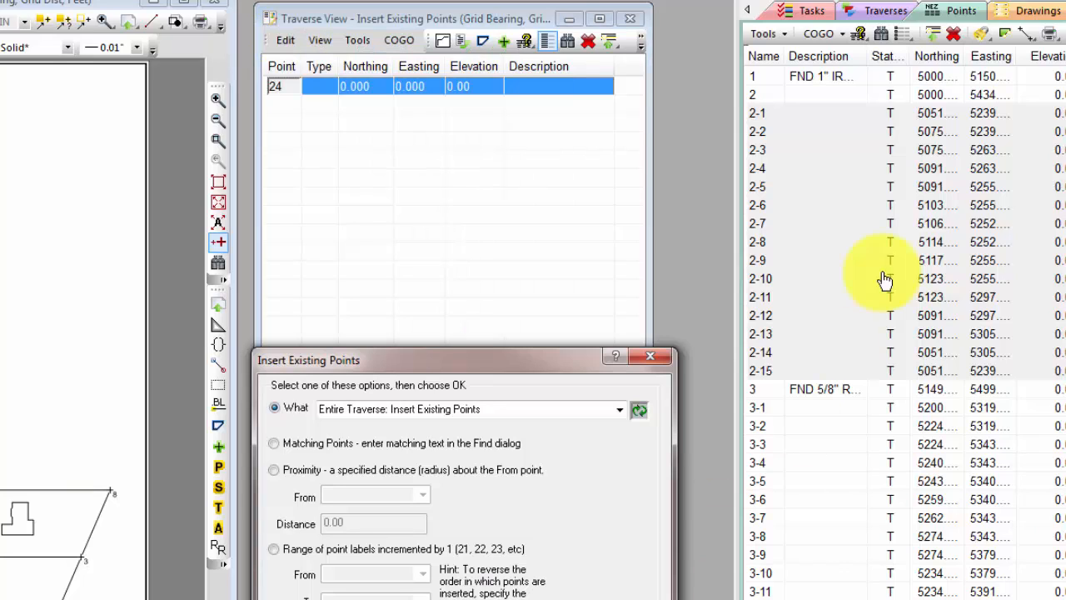
pyautogui.click(880, 10)
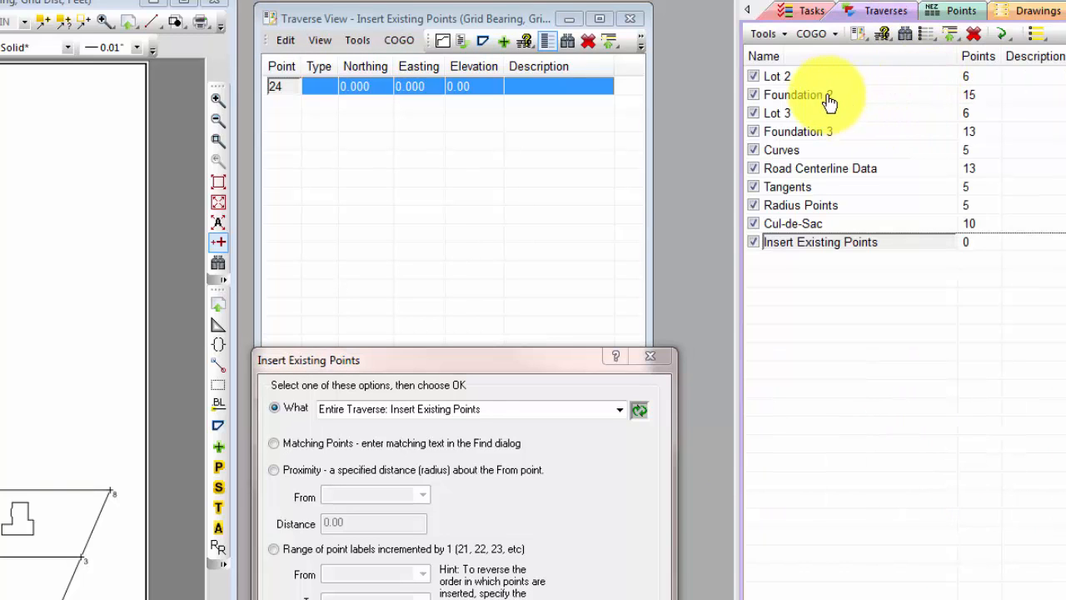
pyautogui.click(791, 93)
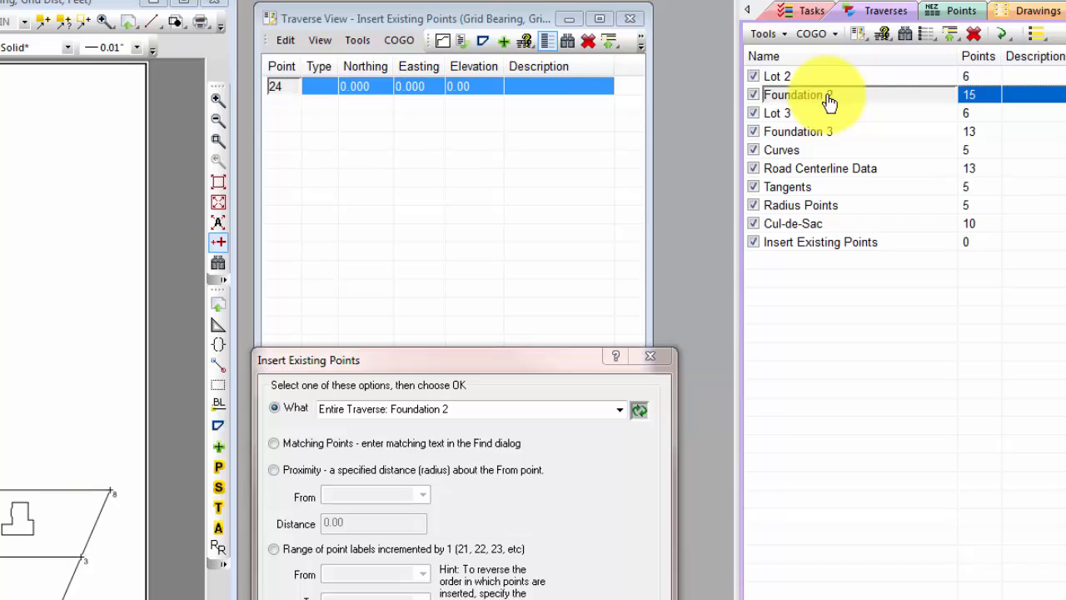
pyautogui.moveTo(325, 430)
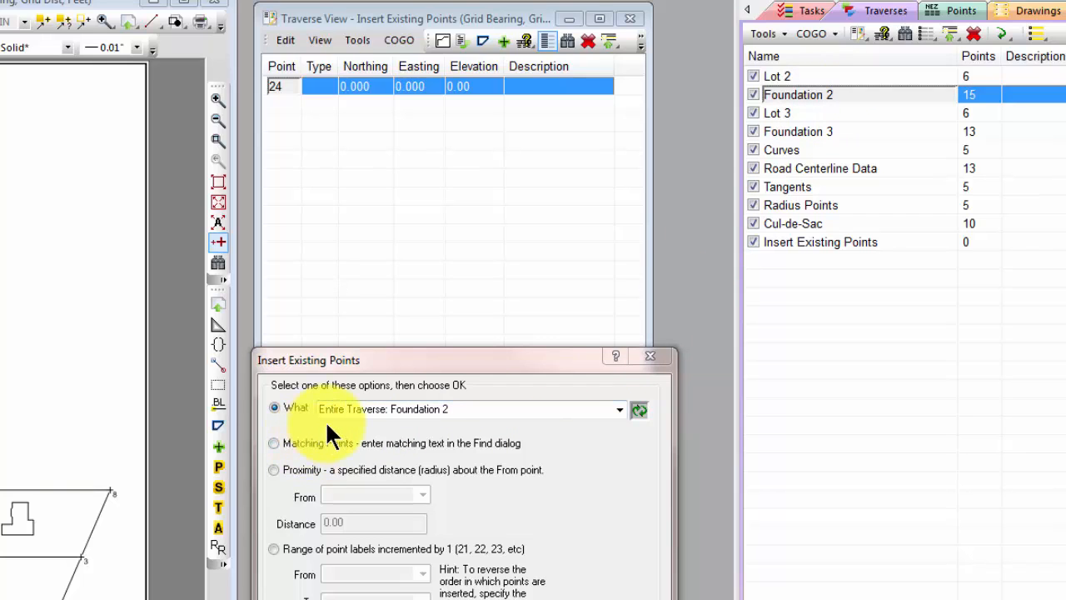
pyautogui.moveTo(400, 430)
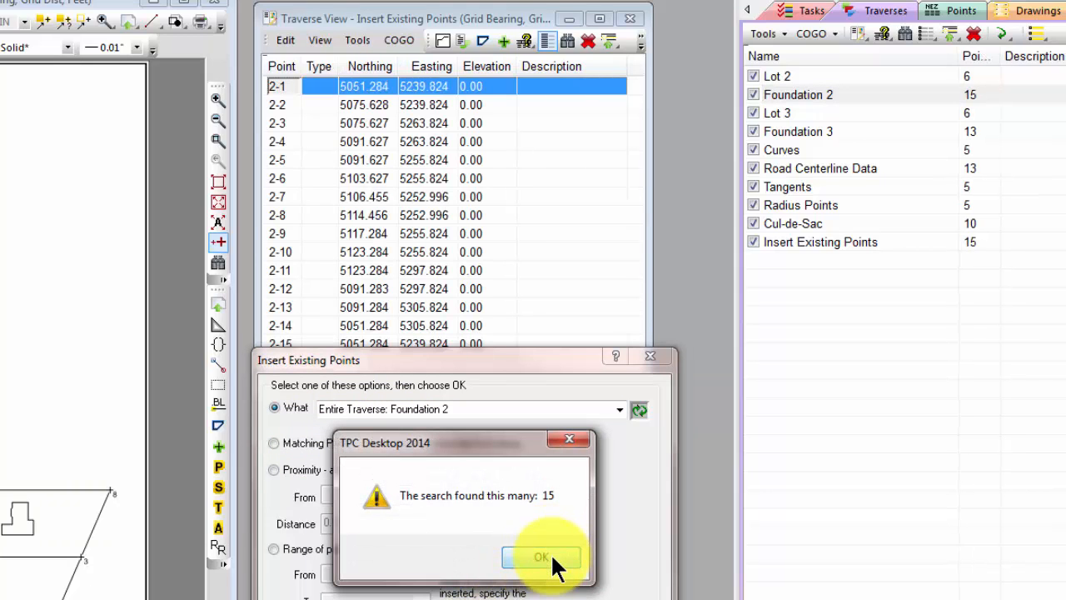
pyautogui.click(542, 557)
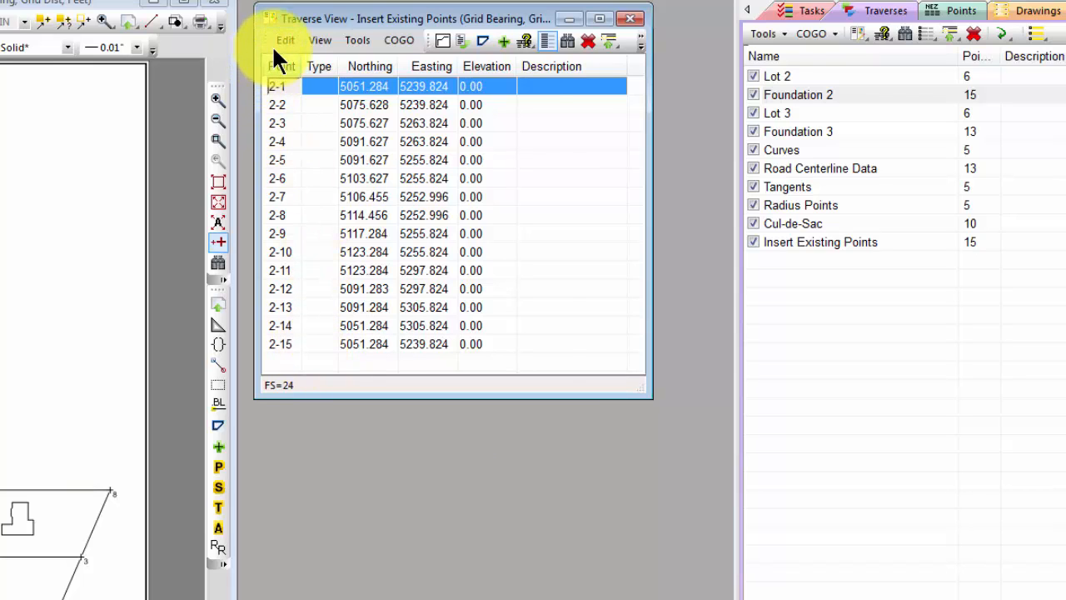
# Select every point in the traverse, then start Insert Existing Points from the Edit menu.
pyautogui.click(285, 40)
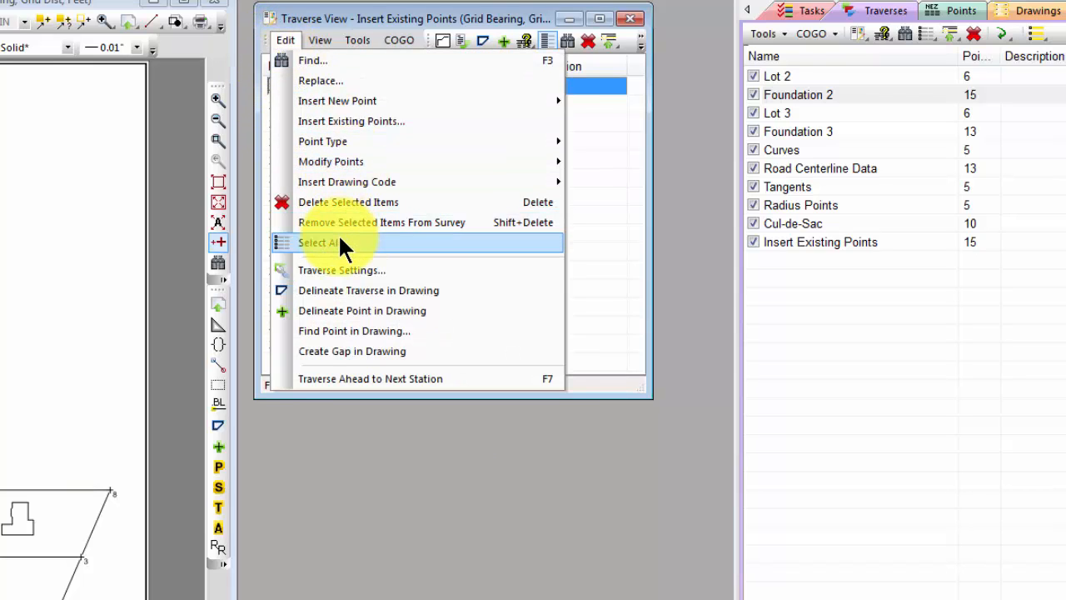
pyautogui.click(320, 243)
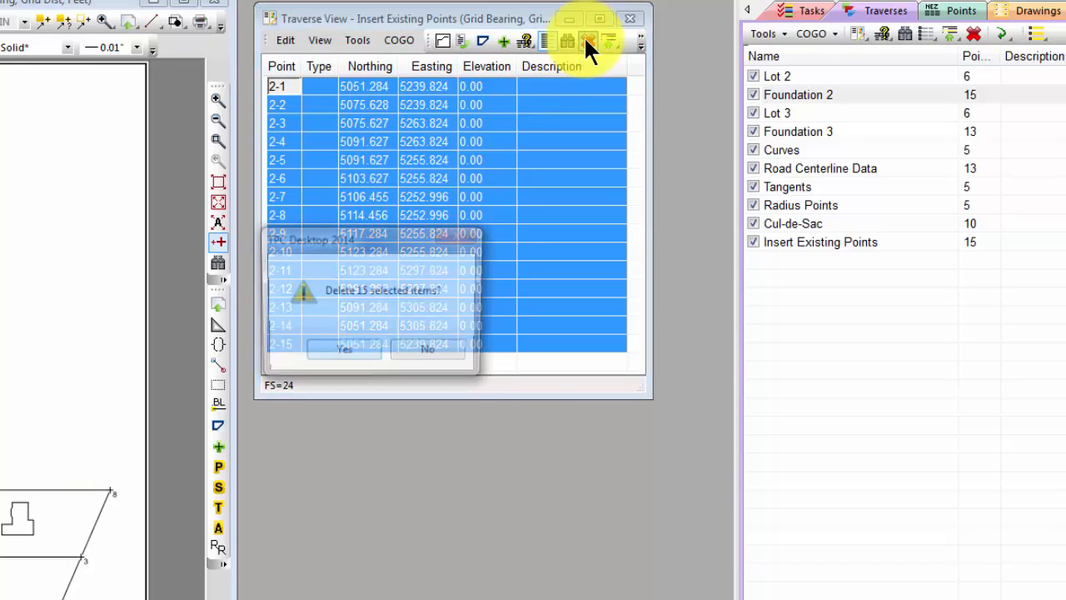
pyautogui.click(343, 348)
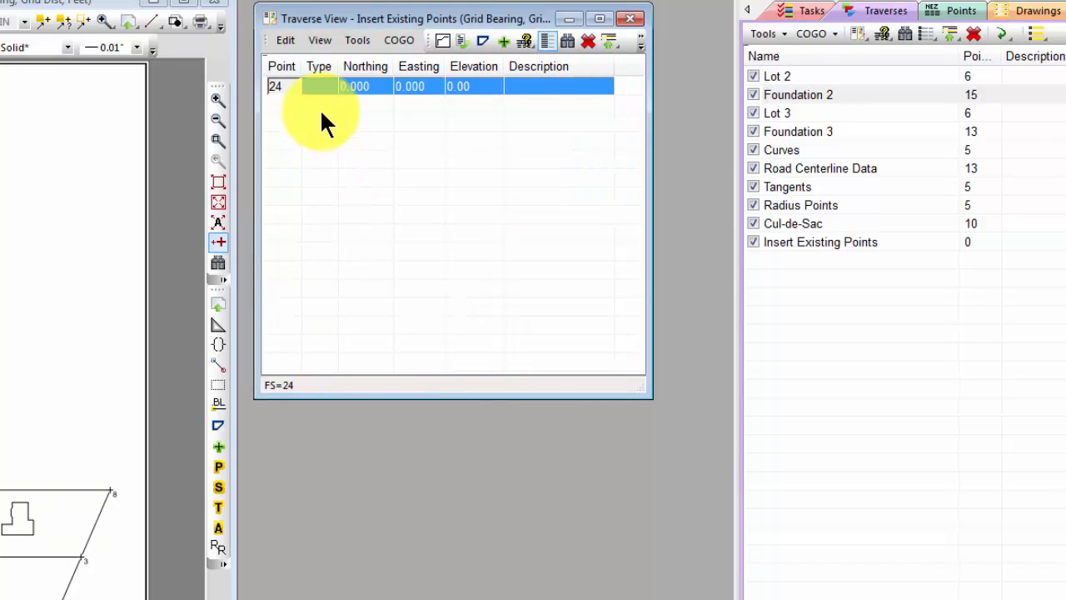
pyautogui.click(285, 40)
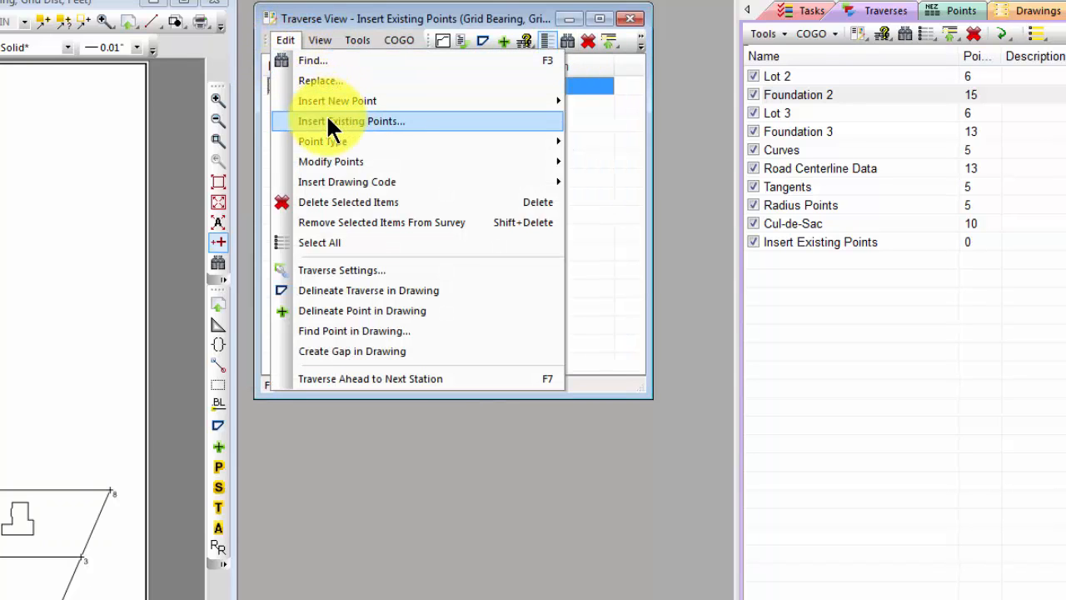
pyautogui.click(351, 119)
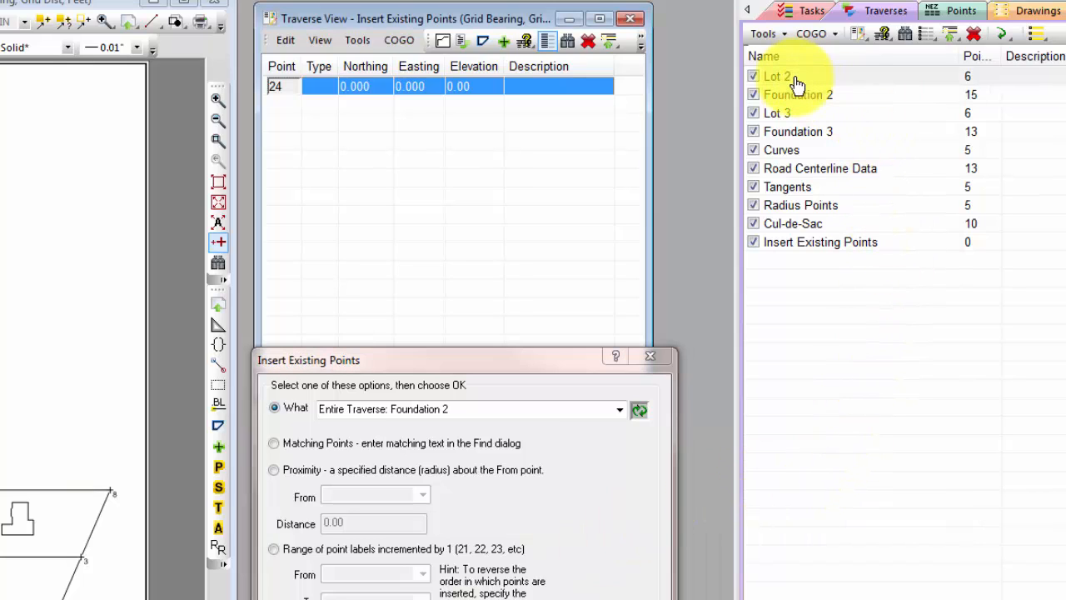
# Clear the traverse tags and tag Foundation 2 and Foundation 3 in Traverse Manager.
pyautogui.click(777, 77)
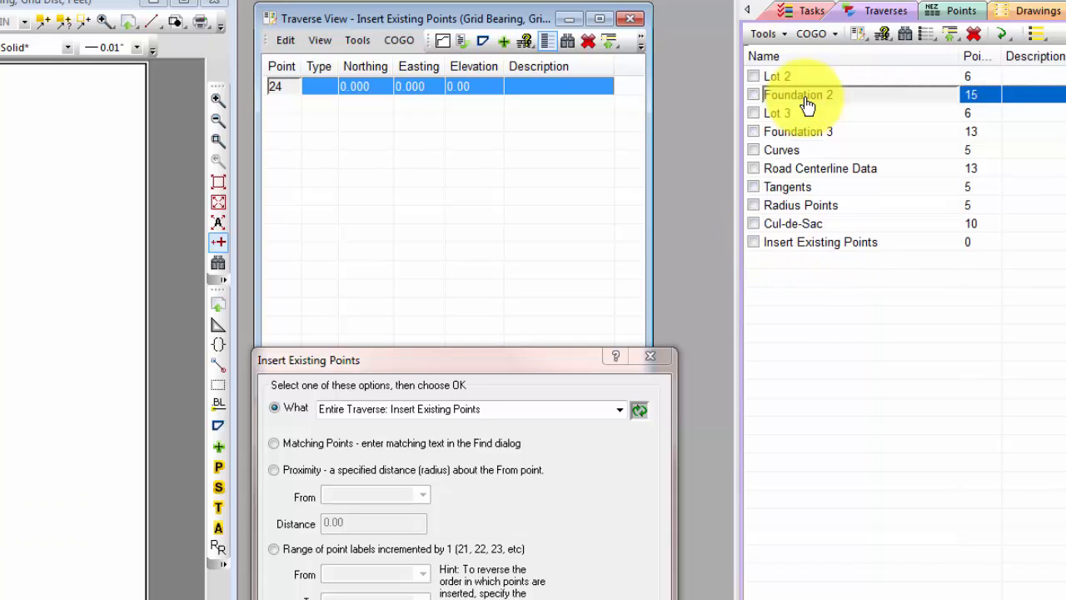
pyautogui.click(796, 129)
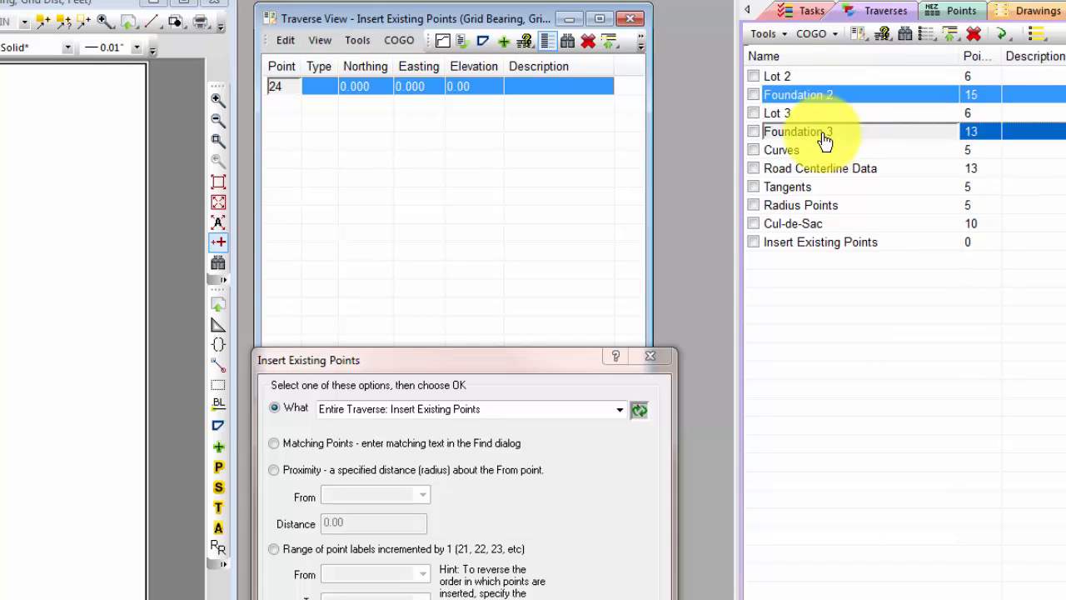
pyautogui.click(753, 131)
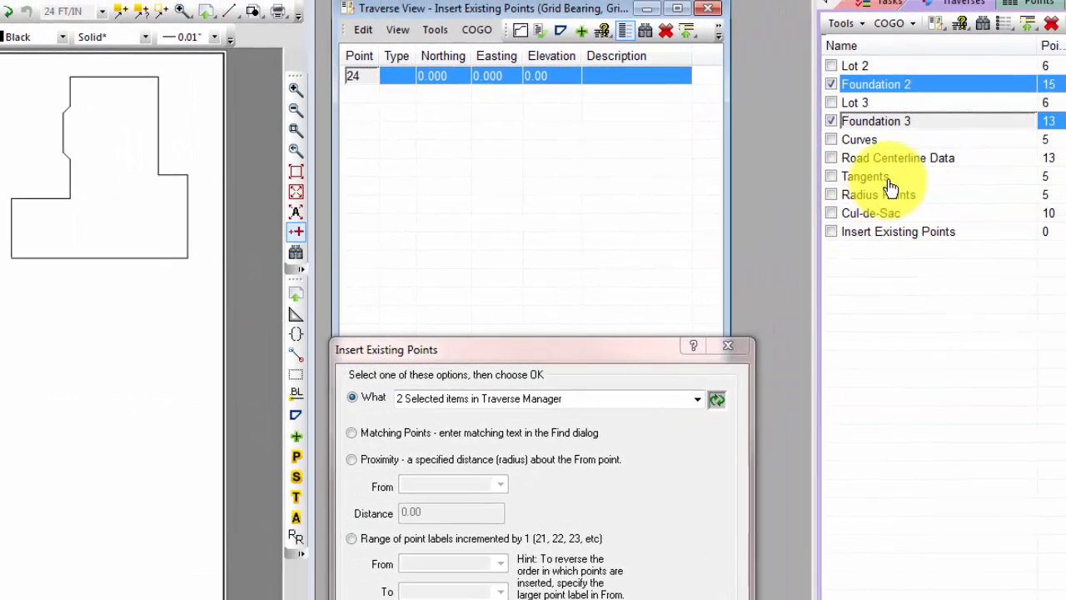
pyautogui.click(896, 157)
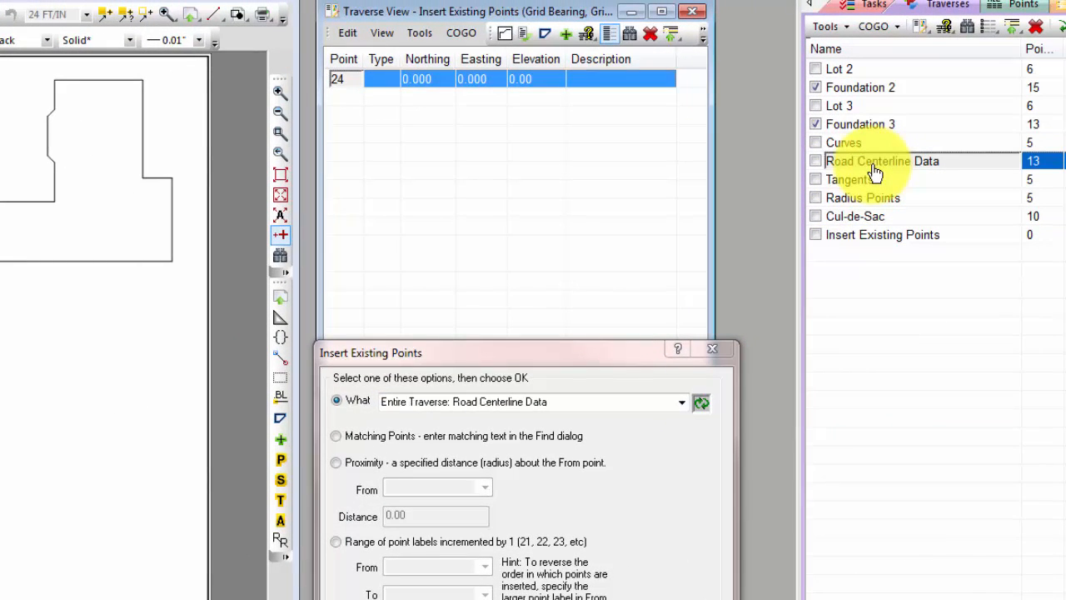
pyautogui.moveTo(690, 464)
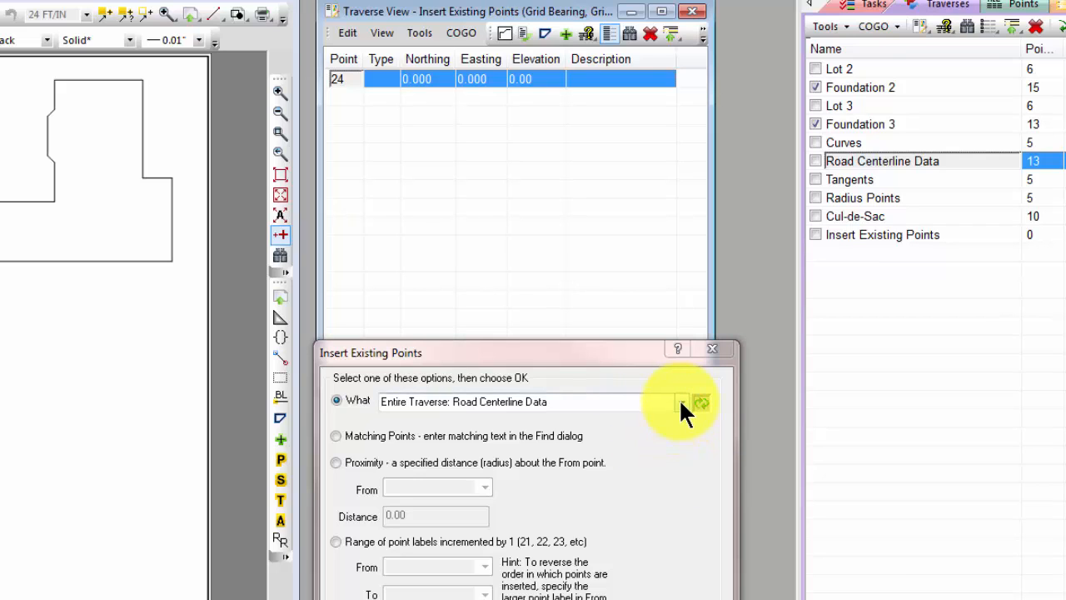
# Insert the 28 points of the two tagged traverses and select points 3-1 through 3-13.
pyautogui.click(682, 402)
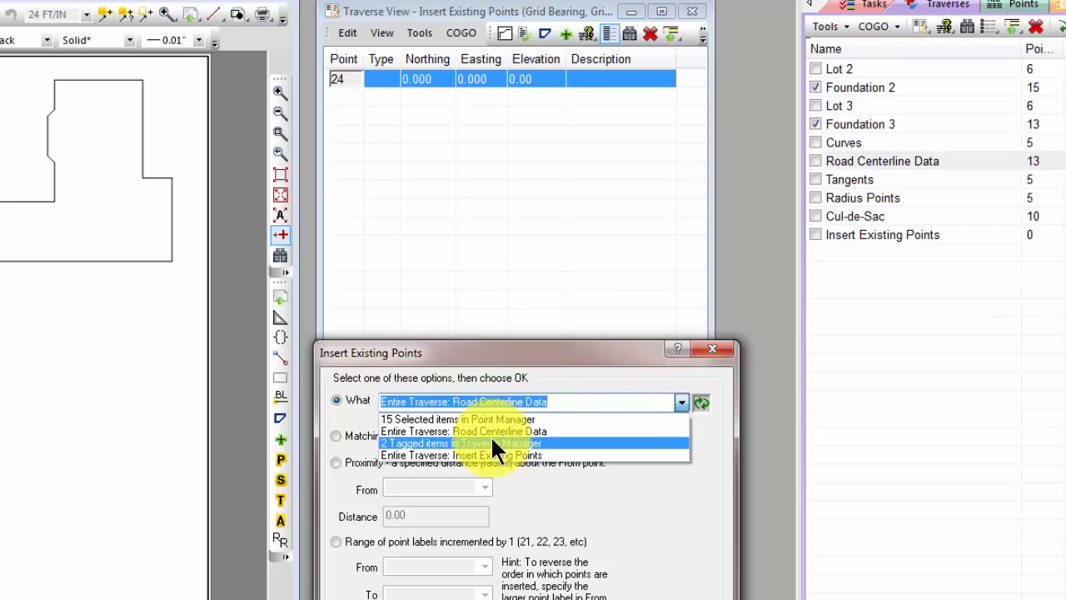
pyautogui.click(460, 444)
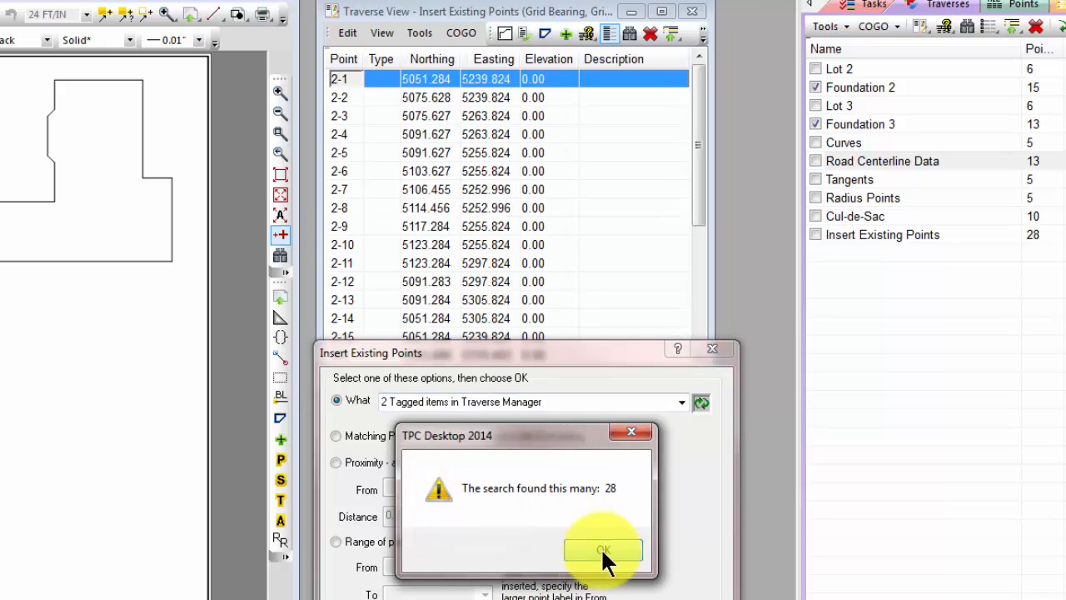
pyautogui.click(604, 550)
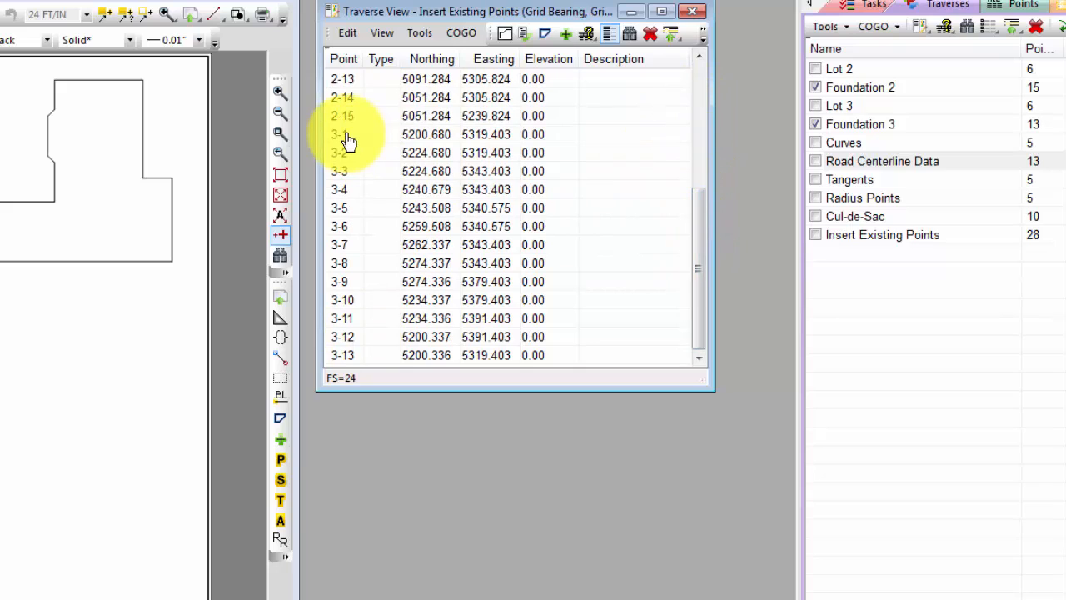
pyautogui.click(344, 133)
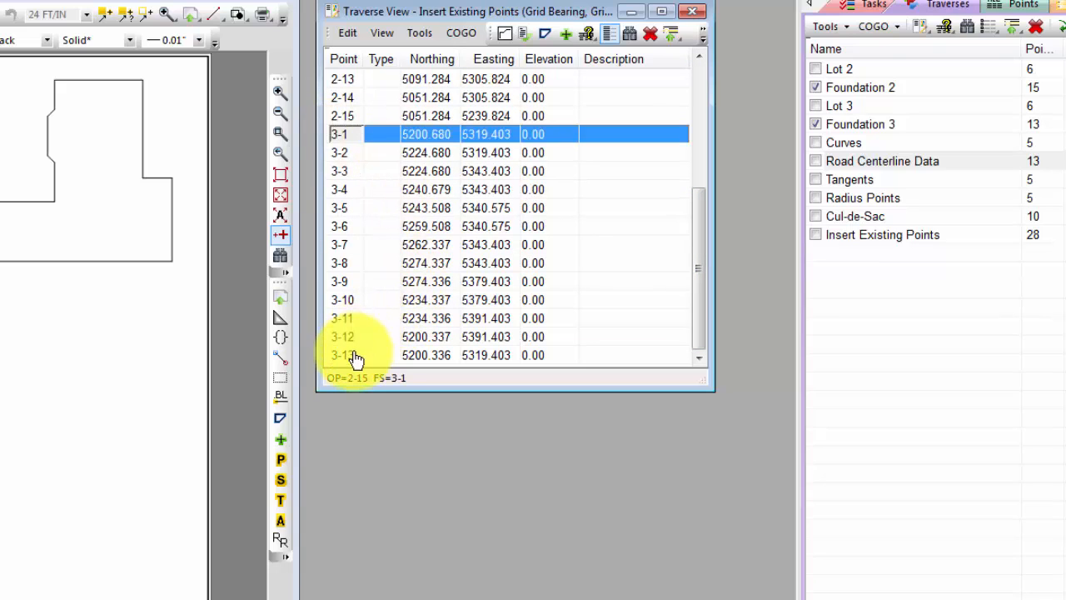
pyautogui.click(343, 355)
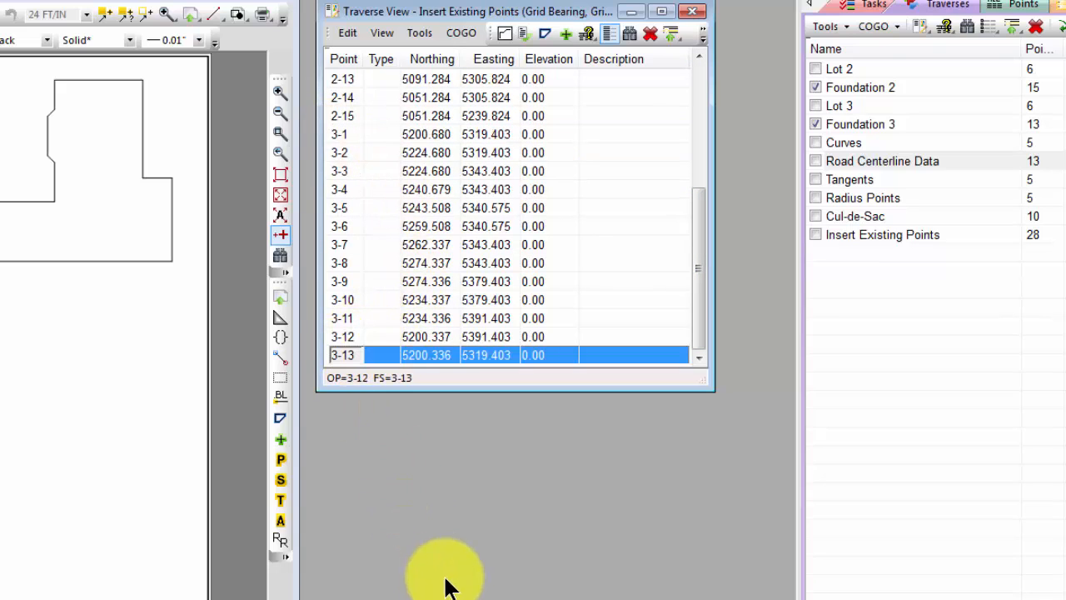
pyautogui.moveTo(450, 558)
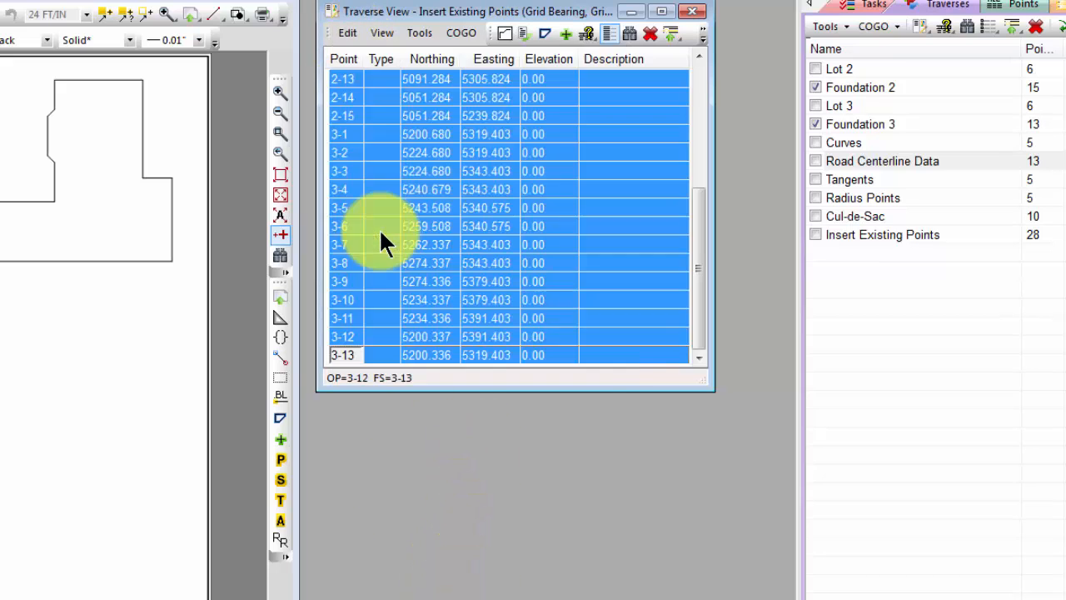
# Delete the 28 selected points, confirming, then start Insert Existing Points again.
pyautogui.click(650, 33)
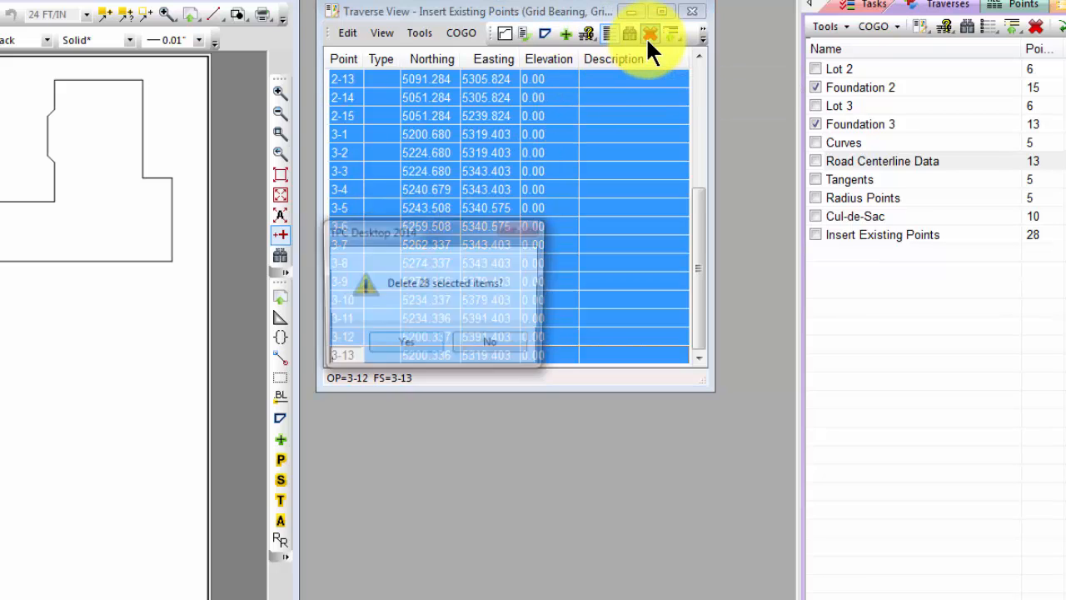
pyautogui.click(406, 341)
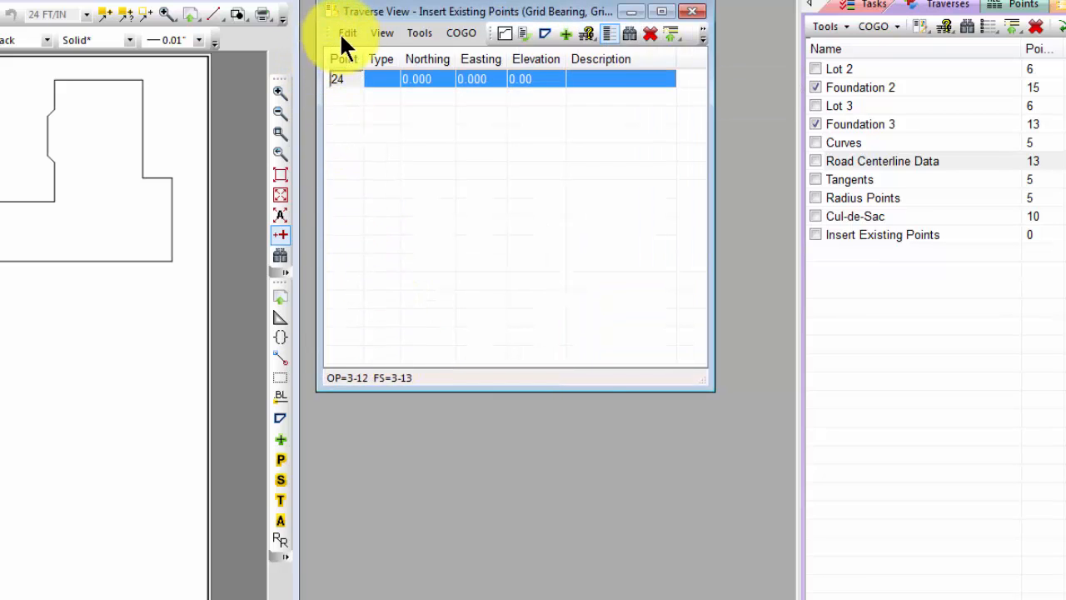
pyautogui.click(346, 33)
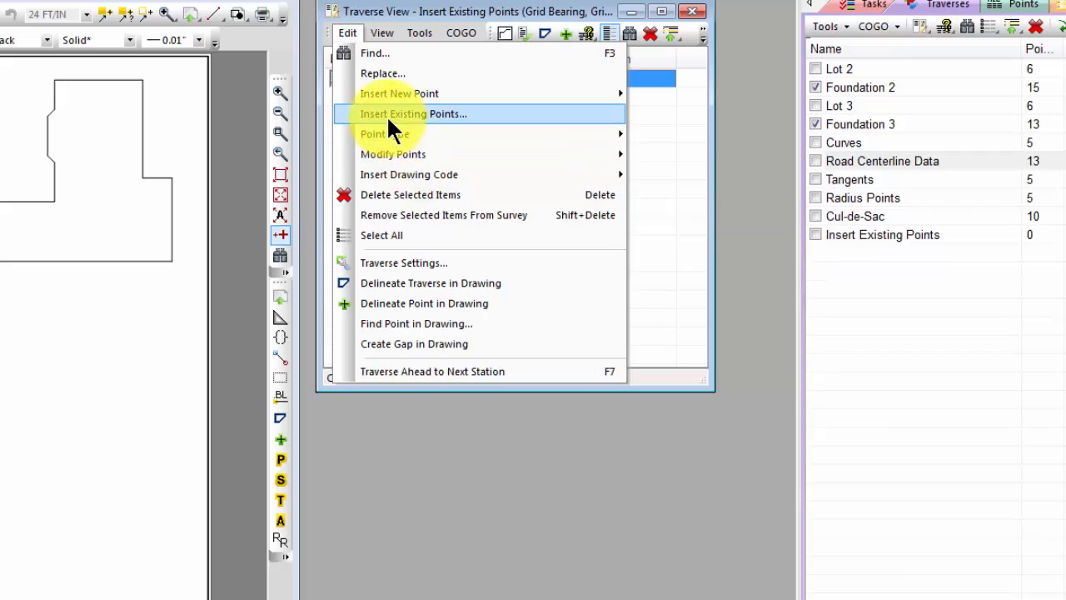
pyautogui.click(413, 113)
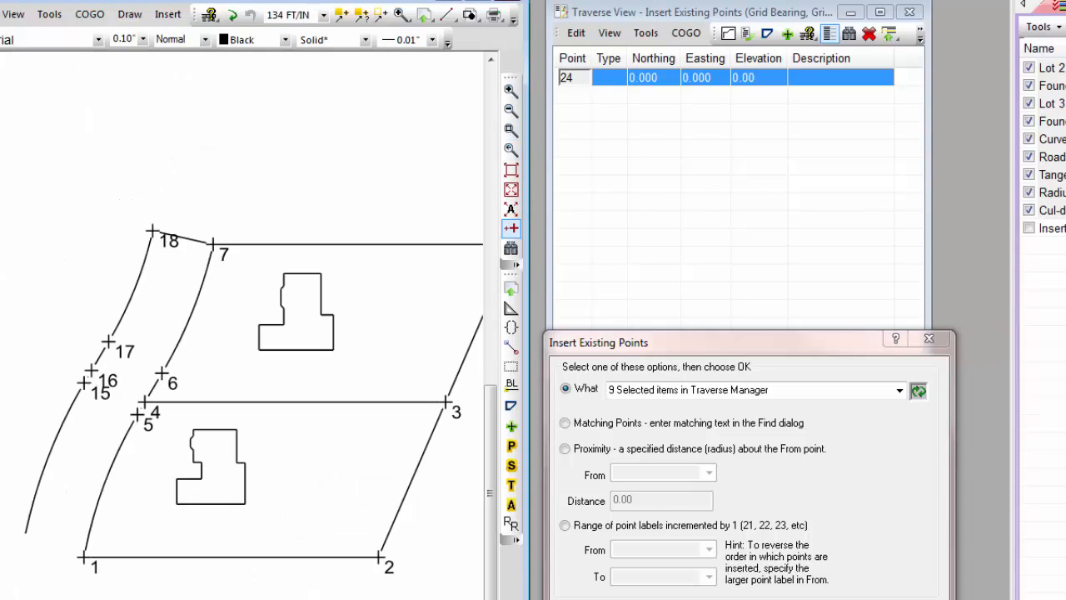
pyautogui.moveTo(317, 467)
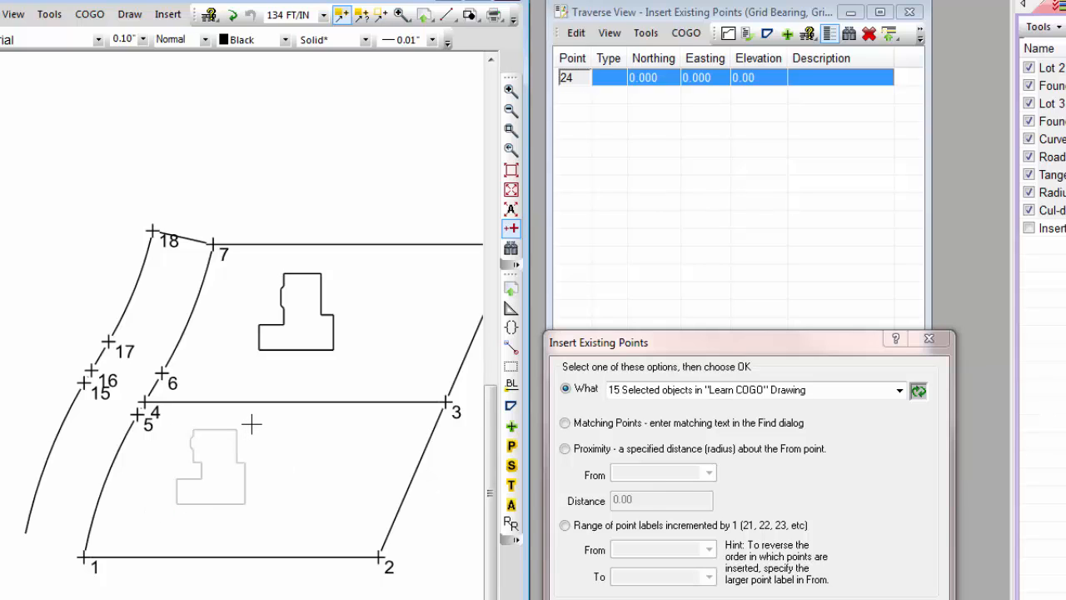
pyautogui.moveTo(298, 430)
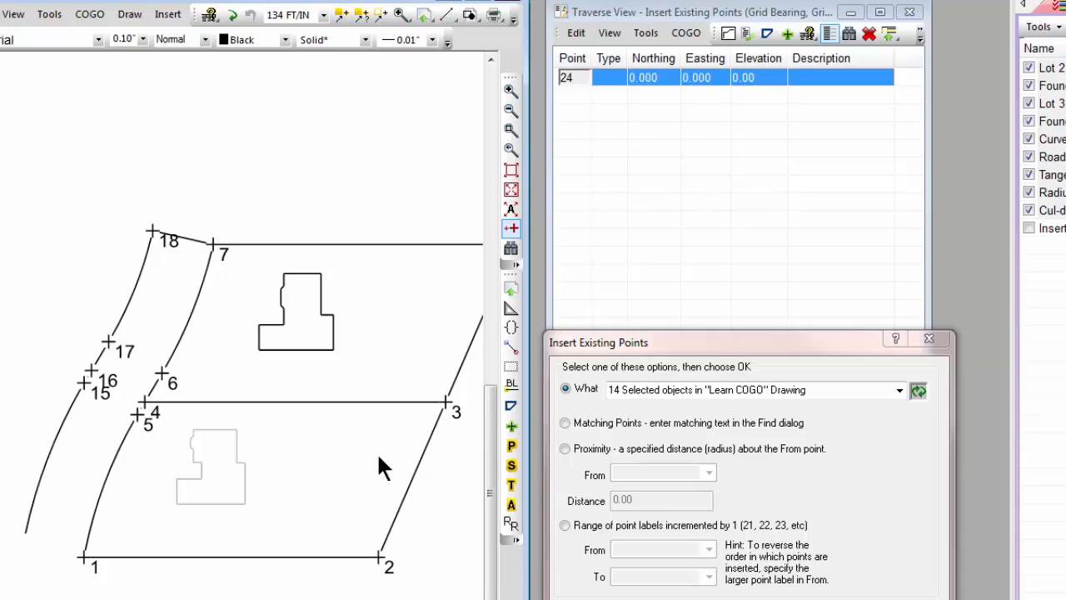
pyautogui.moveTo(651, 414)
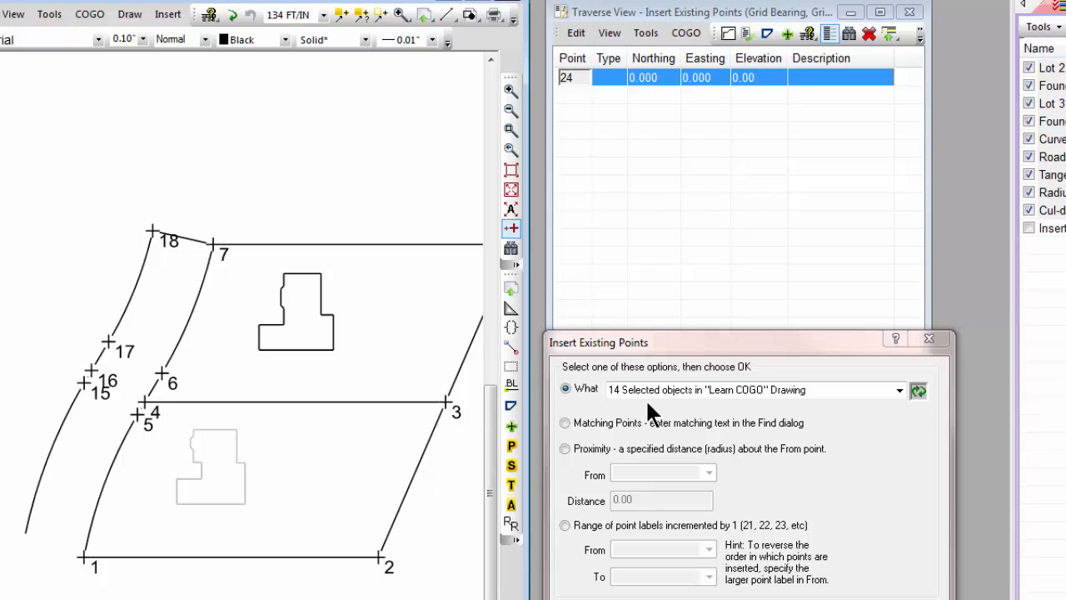
pyautogui.moveTo(765, 418)
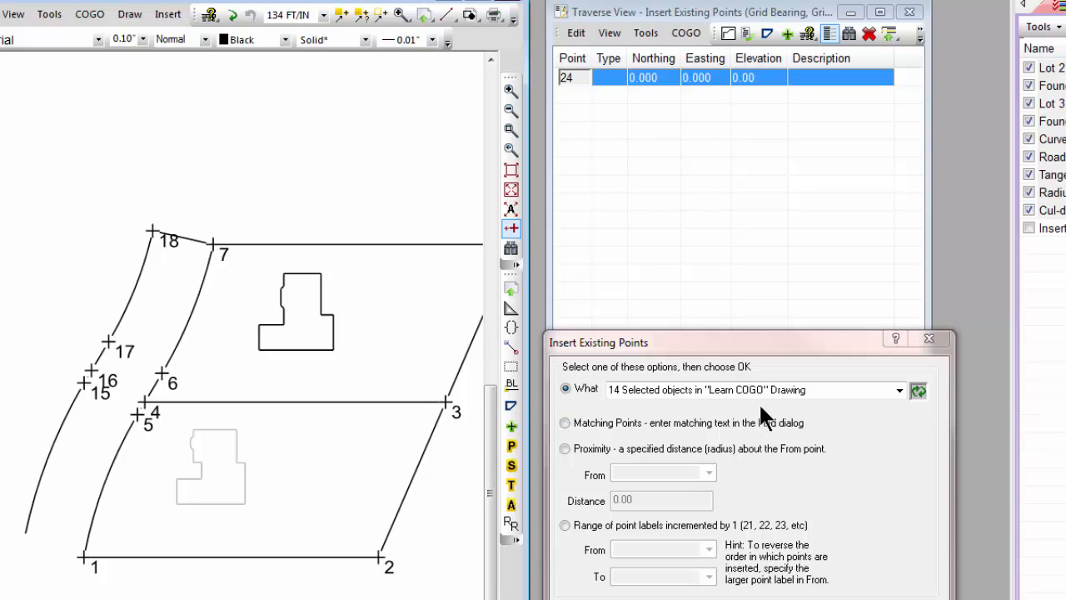
pyautogui.moveTo(764, 417)
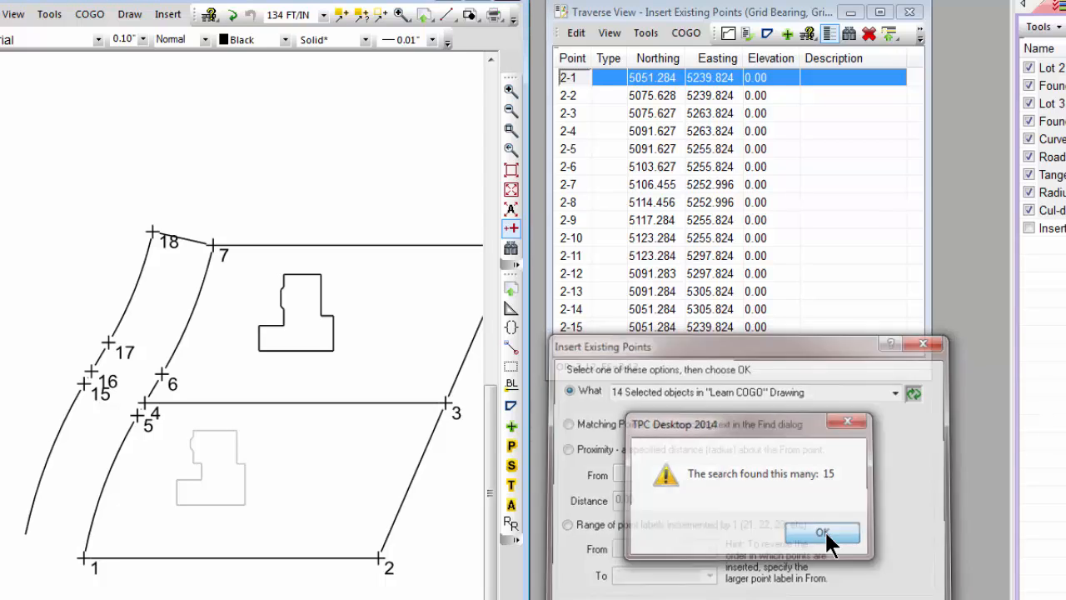
# Accept the 15 points found from the objects selected in the Learn COGO drawing.
pyautogui.click(823, 533)
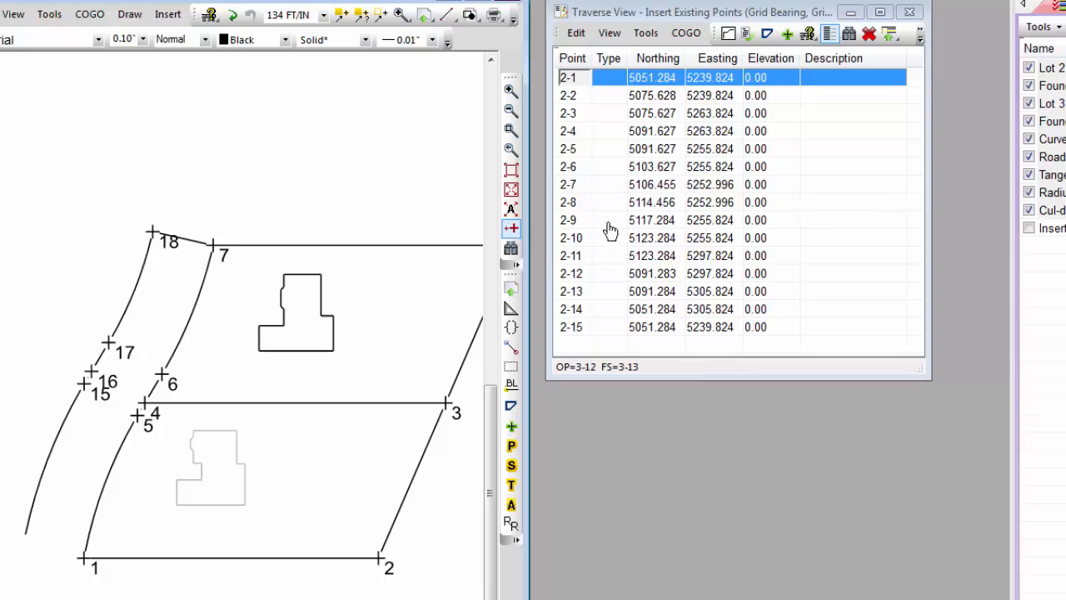
pyautogui.moveTo(591, 107)
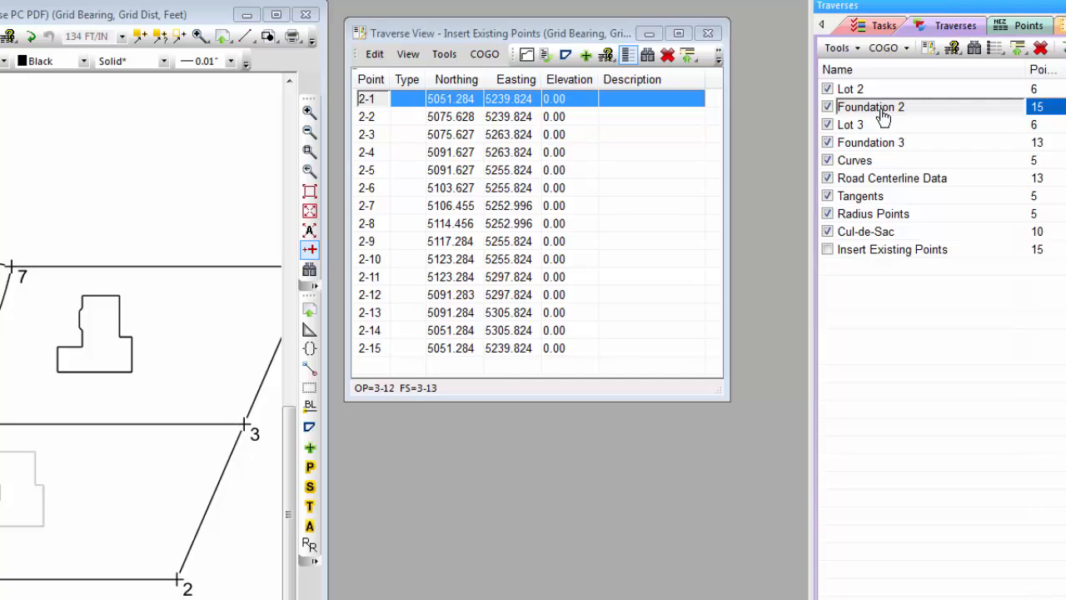
pyautogui.moveTo(80, 499)
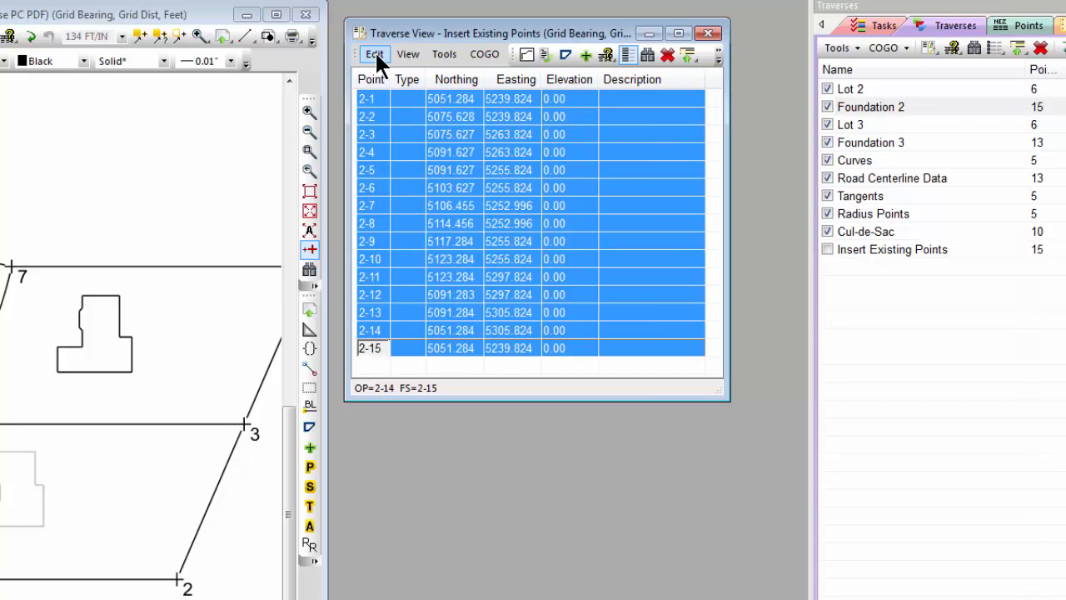
# Start Insert Existing Points from the traverse's Edit menu.
pyautogui.click(373, 53)
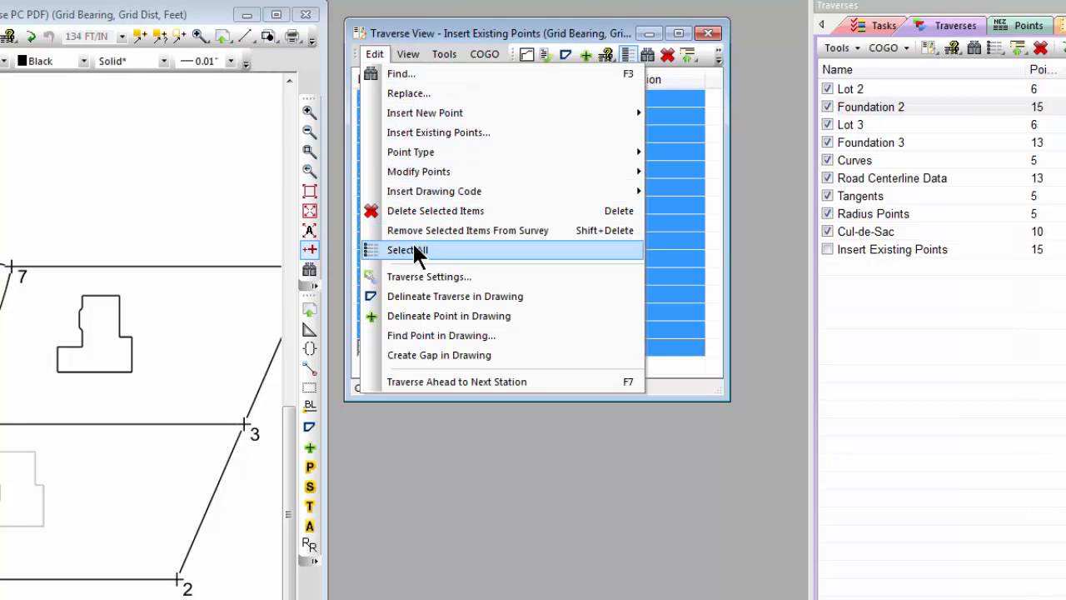
pyautogui.moveTo(417, 240)
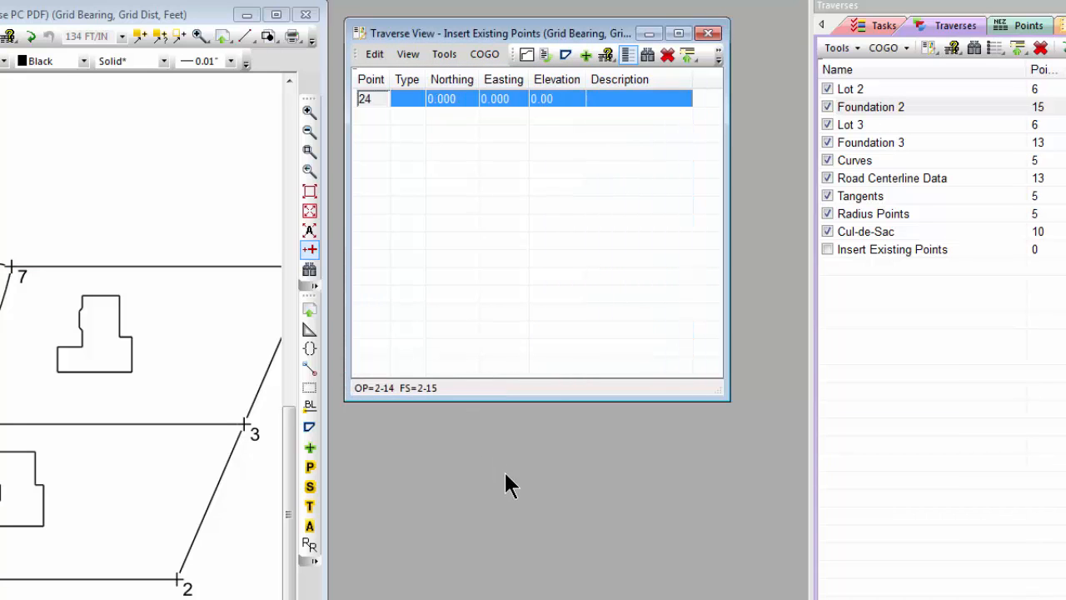
pyautogui.click(373, 53)
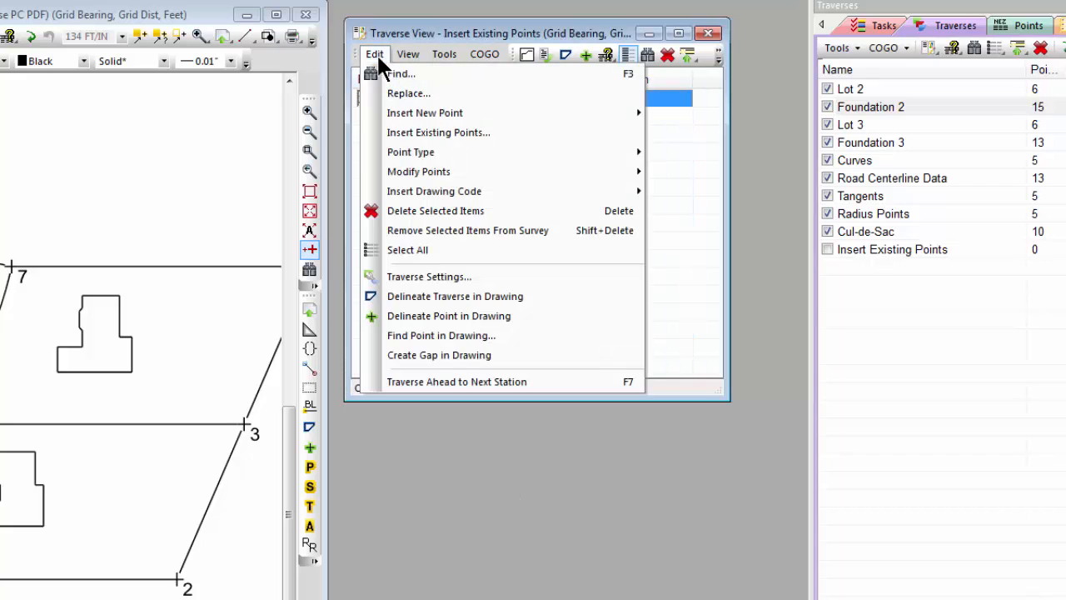
pyautogui.click(438, 132)
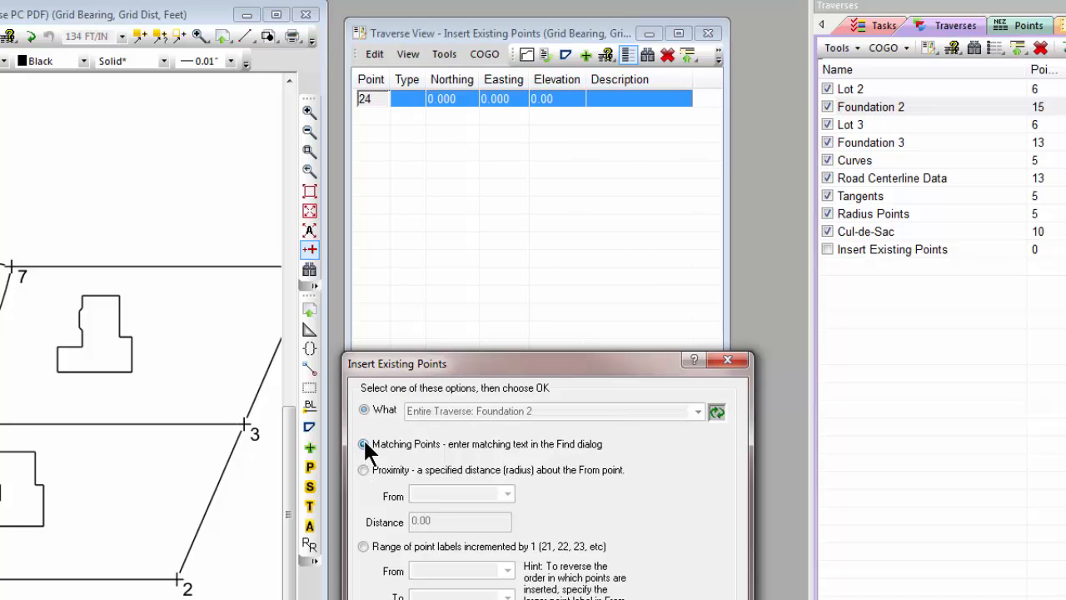
# Insert the 10 points whose Point Description matches 'CL' via Matching Points.
pyautogui.click(364, 443)
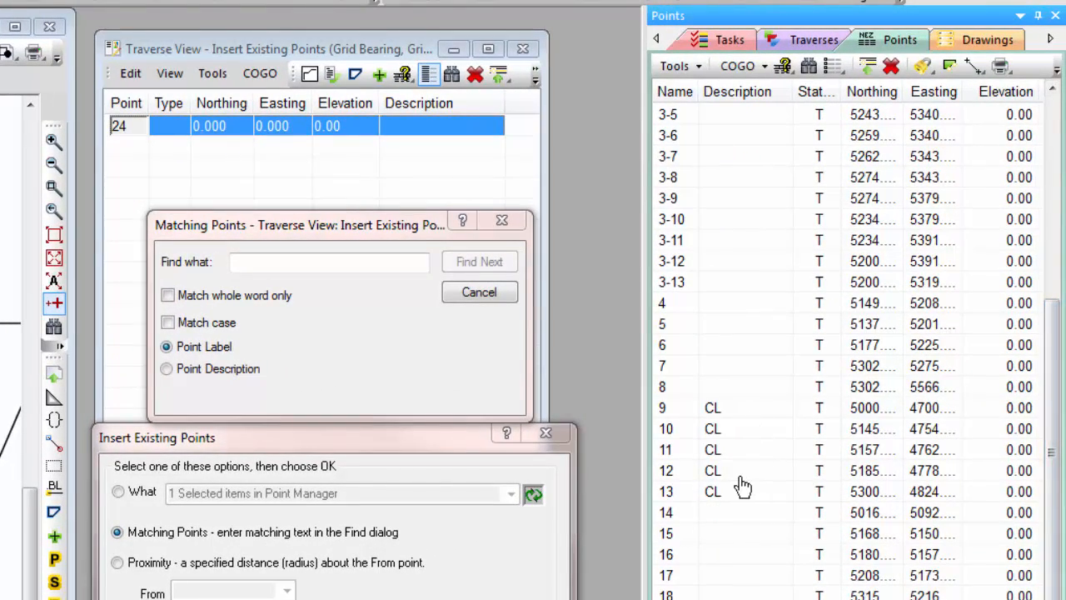
pyautogui.moveTo(314, 287)
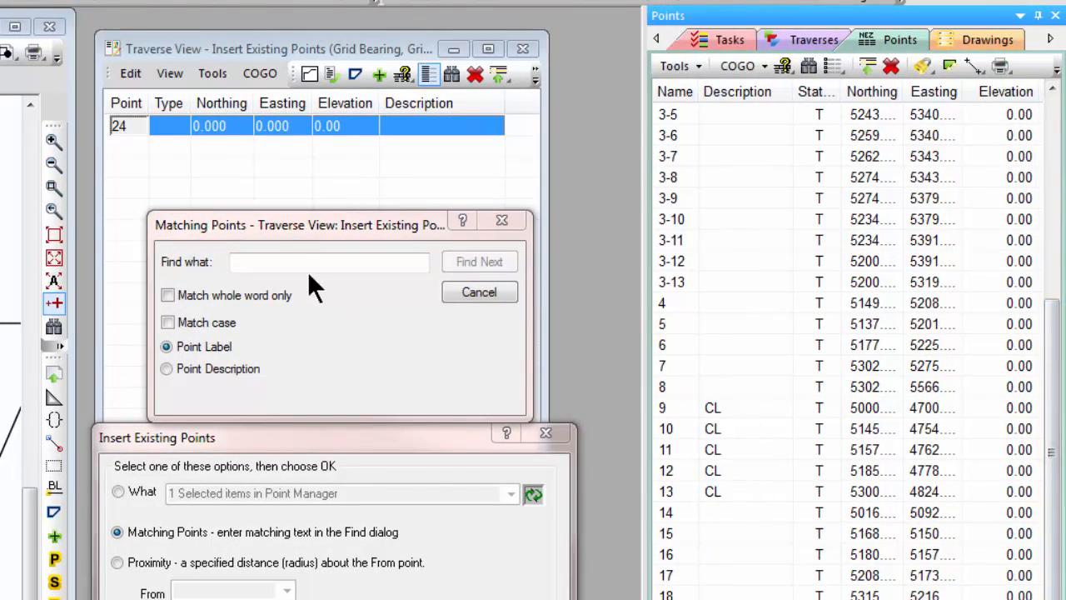
pyautogui.write('CL')
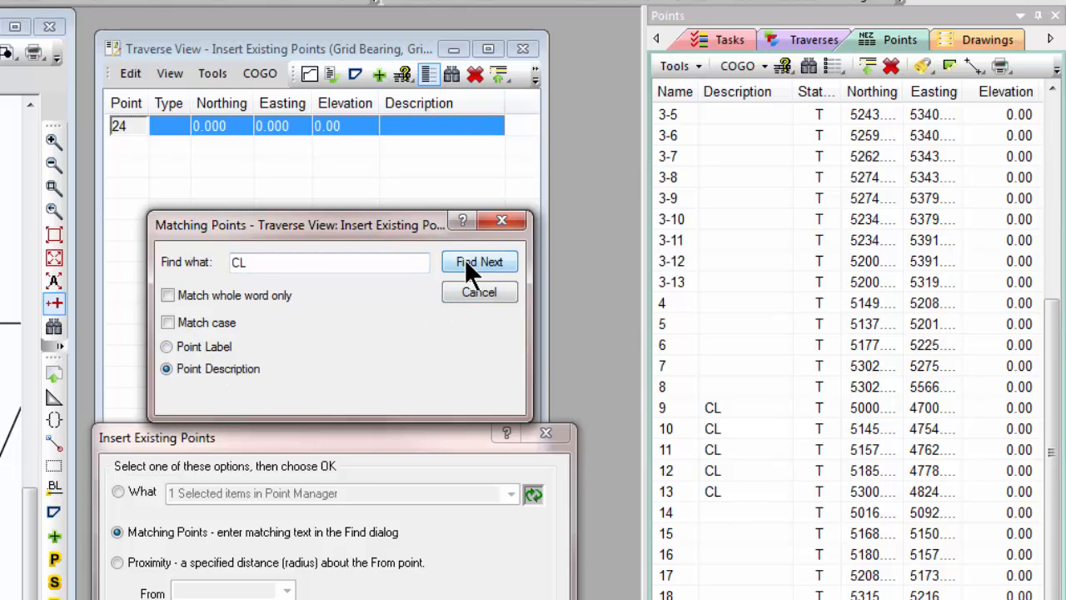
pyautogui.click(480, 262)
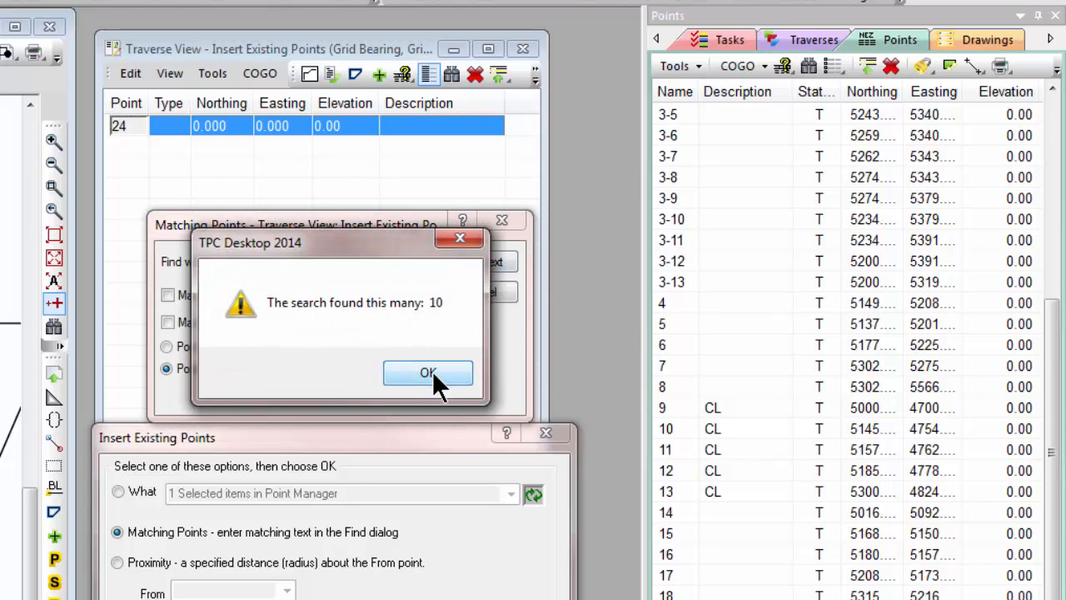
pyautogui.click(429, 374)
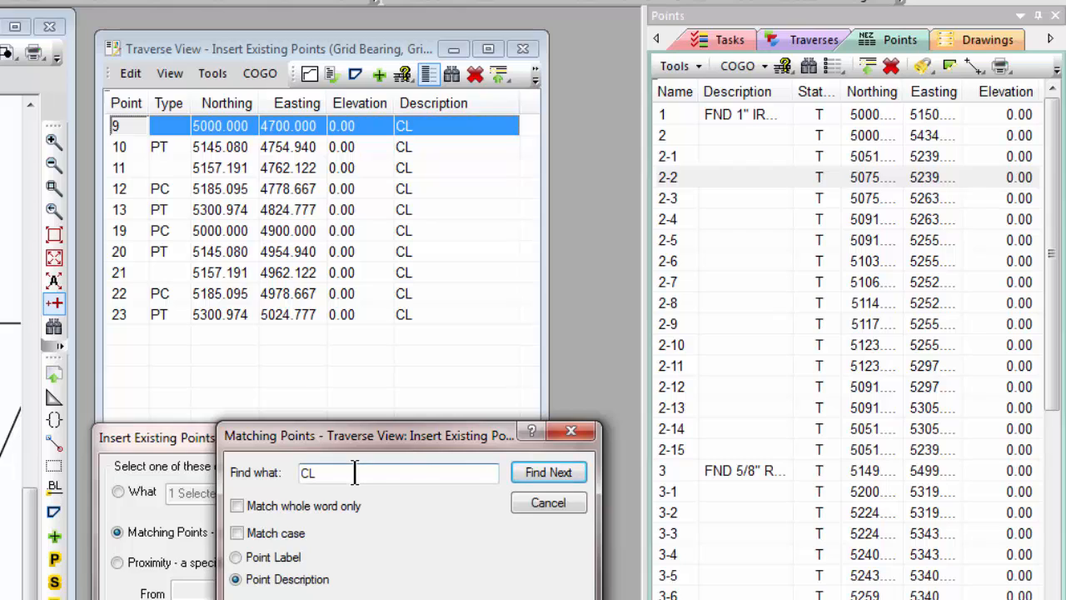
# Find points by label '3-' and accept the 13 matches, 3-1 through 3-13.
pyautogui.write('3-')
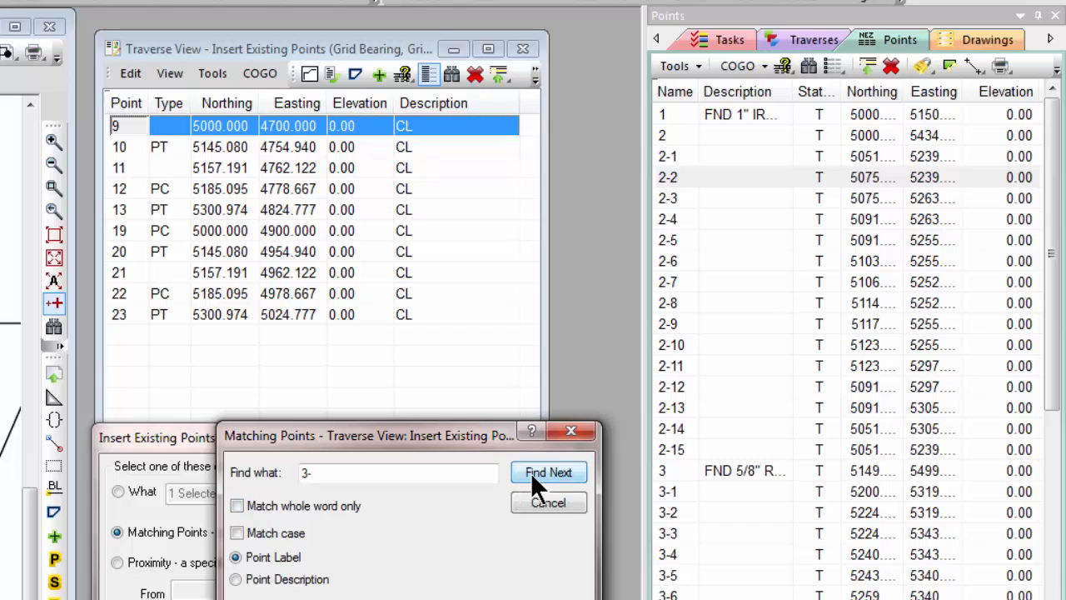
pyautogui.click(548, 473)
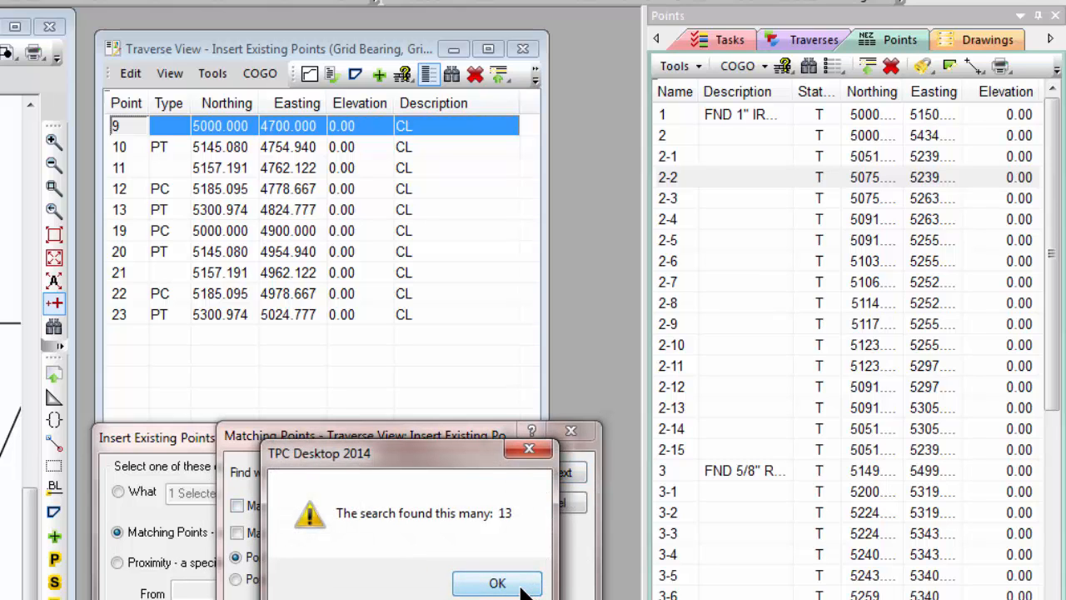
pyautogui.click(497, 583)
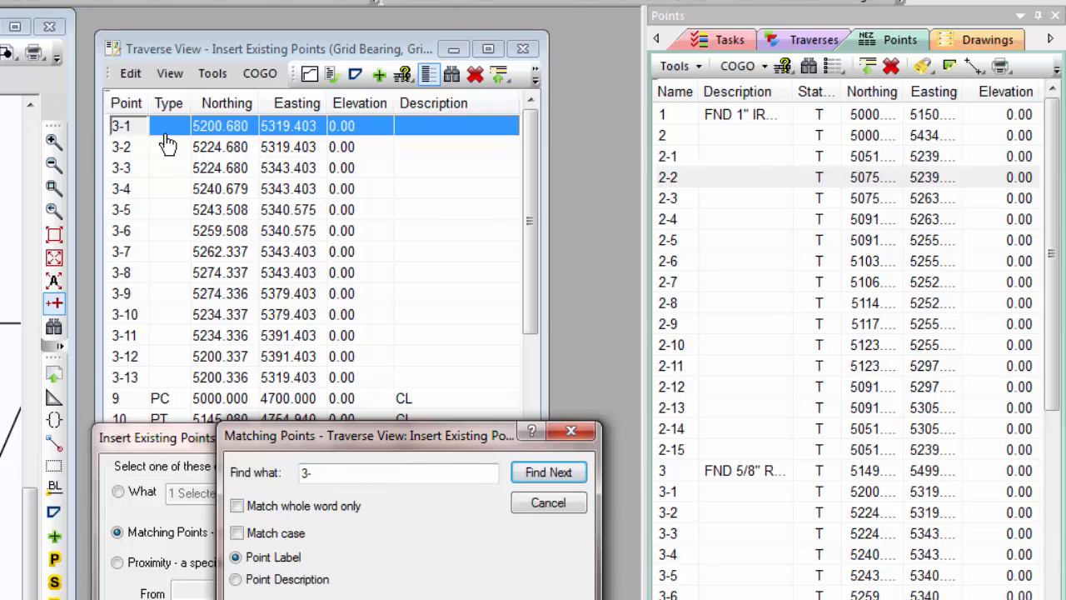
pyautogui.moveTo(166, 172)
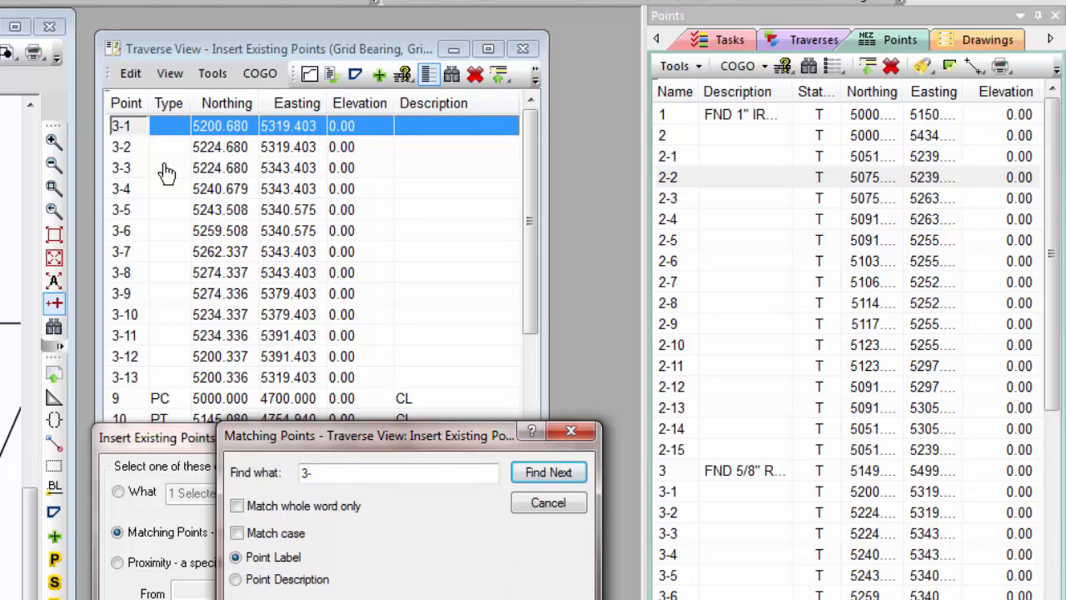
pyautogui.click(548, 473)
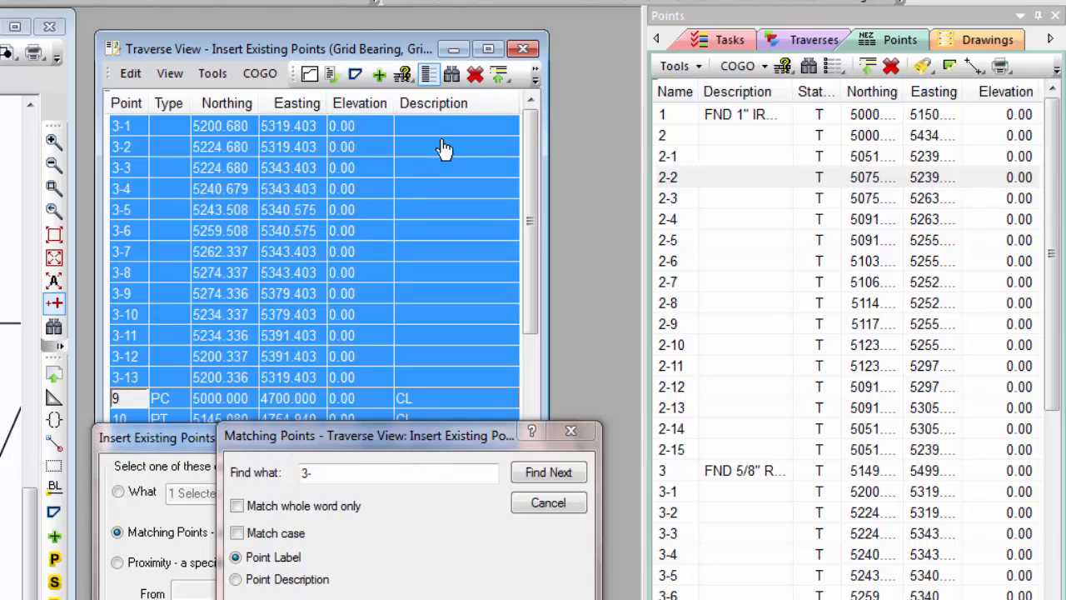
# Delete all 23 points from the traverse.
pyautogui.click(475, 73)
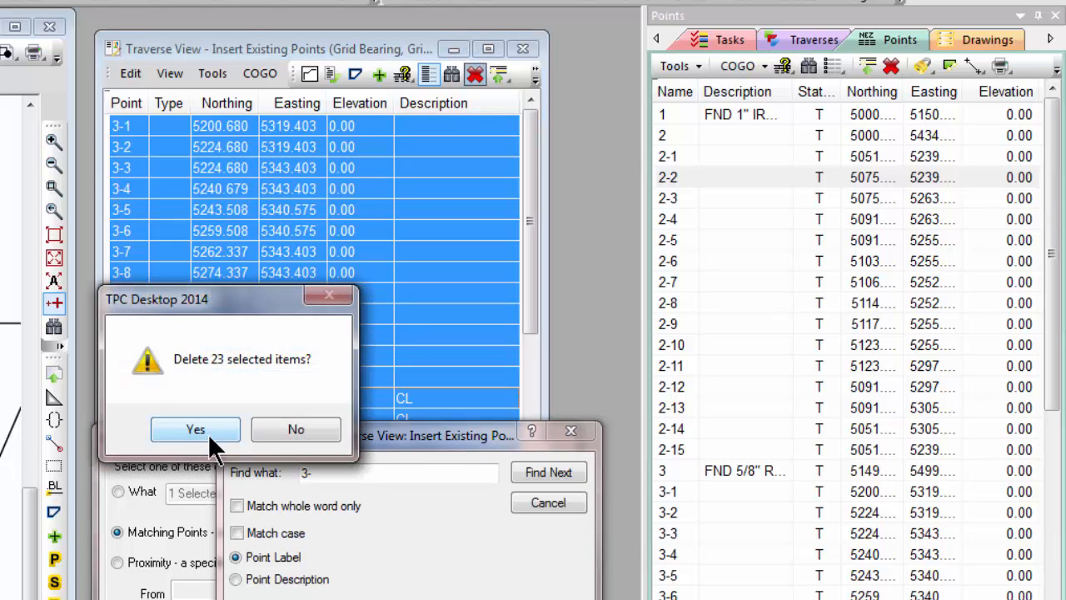
pyautogui.click(195, 430)
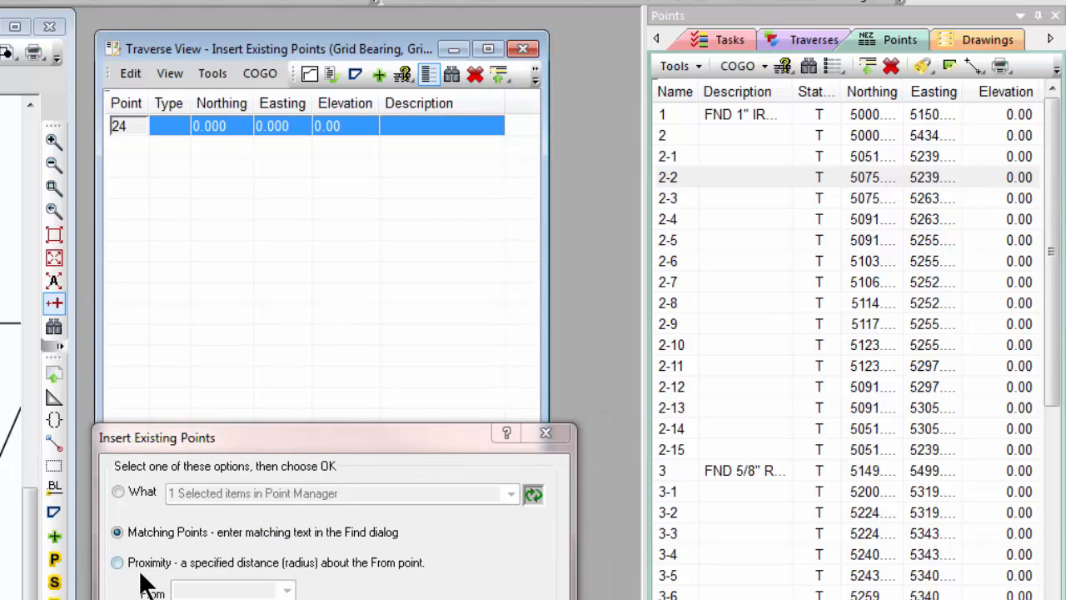
# Insert by proximity the points within 30 of point 5, yielding only point 4.
pyautogui.click(117, 563)
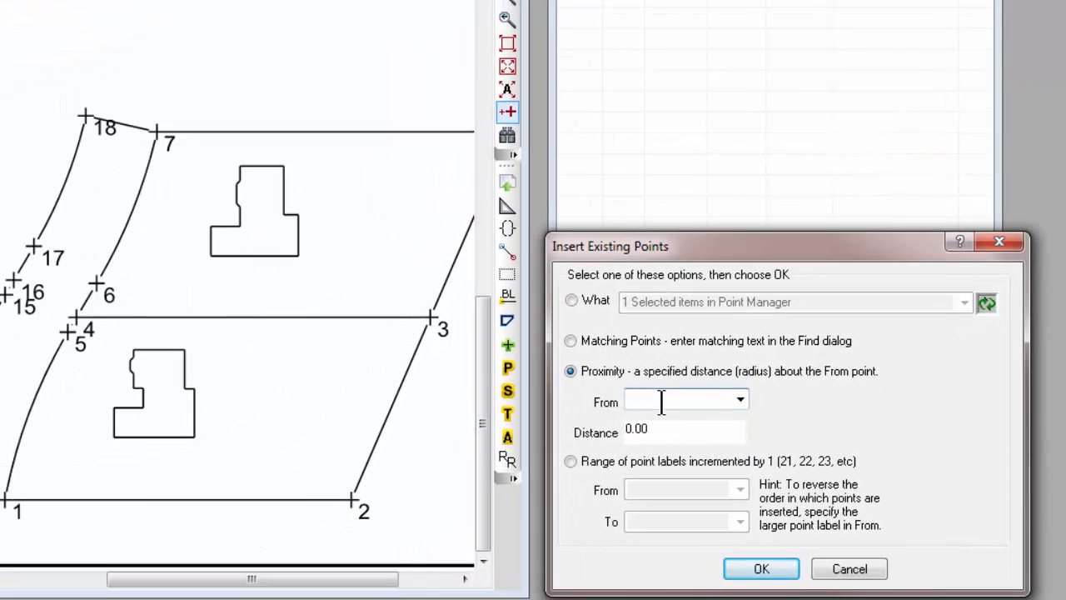
pyautogui.write('5')
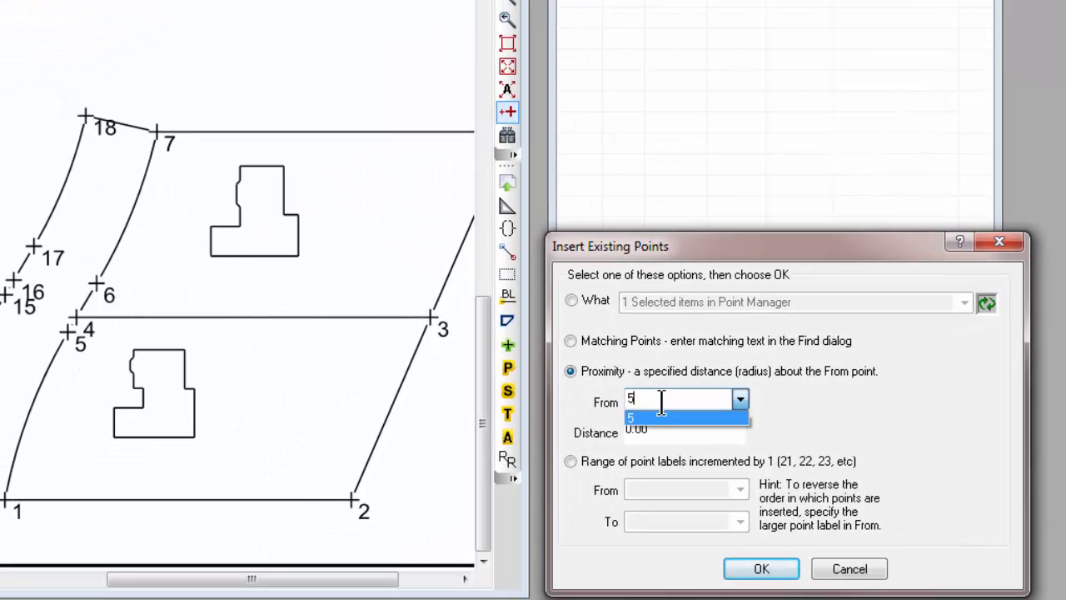
pyautogui.click(633, 416)
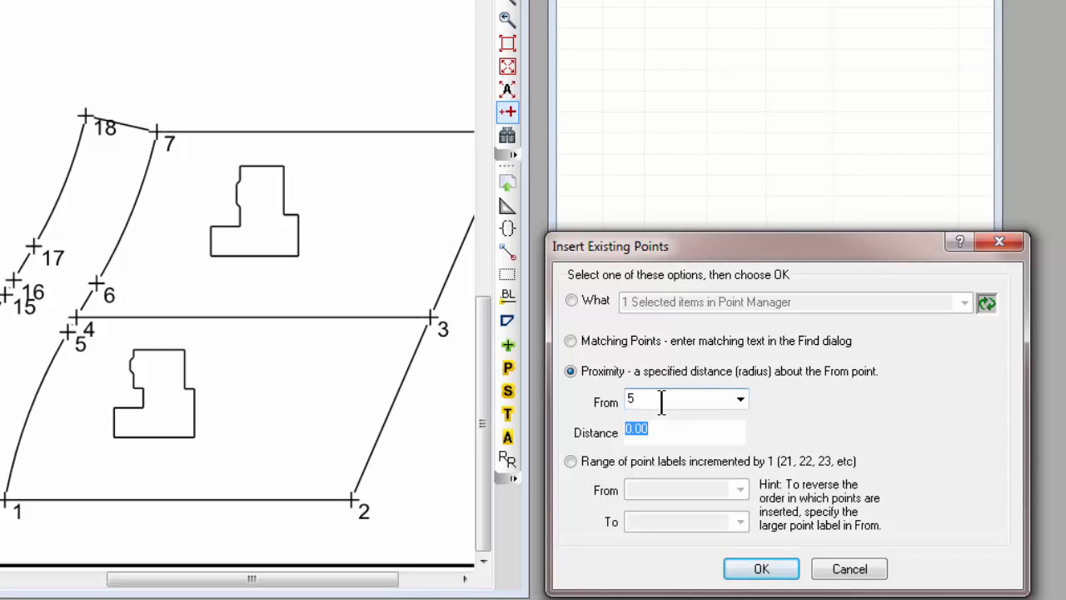
pyautogui.moveTo(674, 504)
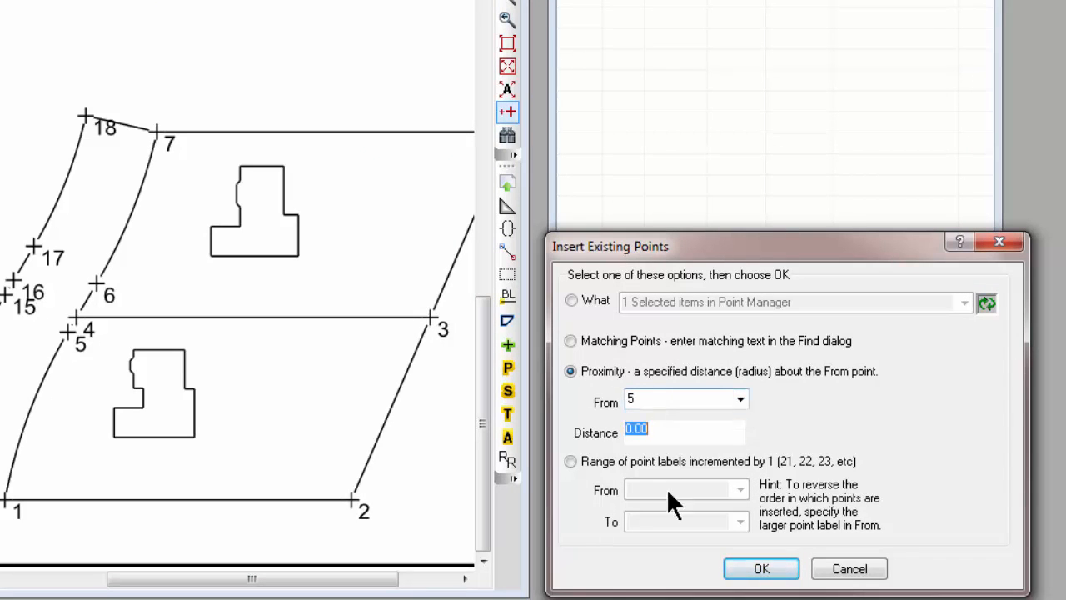
pyautogui.write('30')
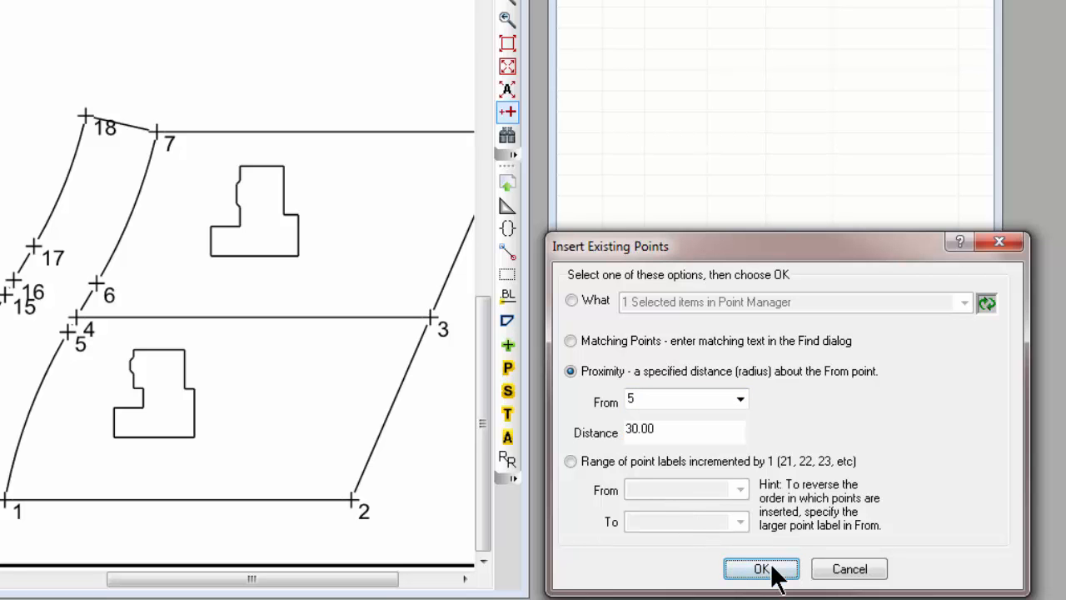
pyautogui.click(759, 568)
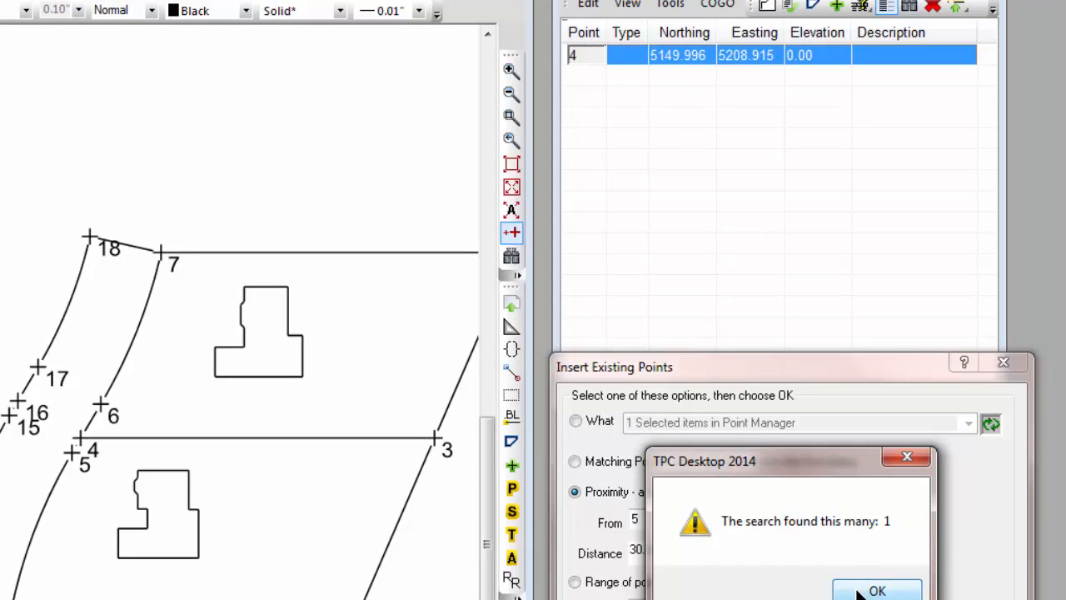
pyautogui.click(877, 590)
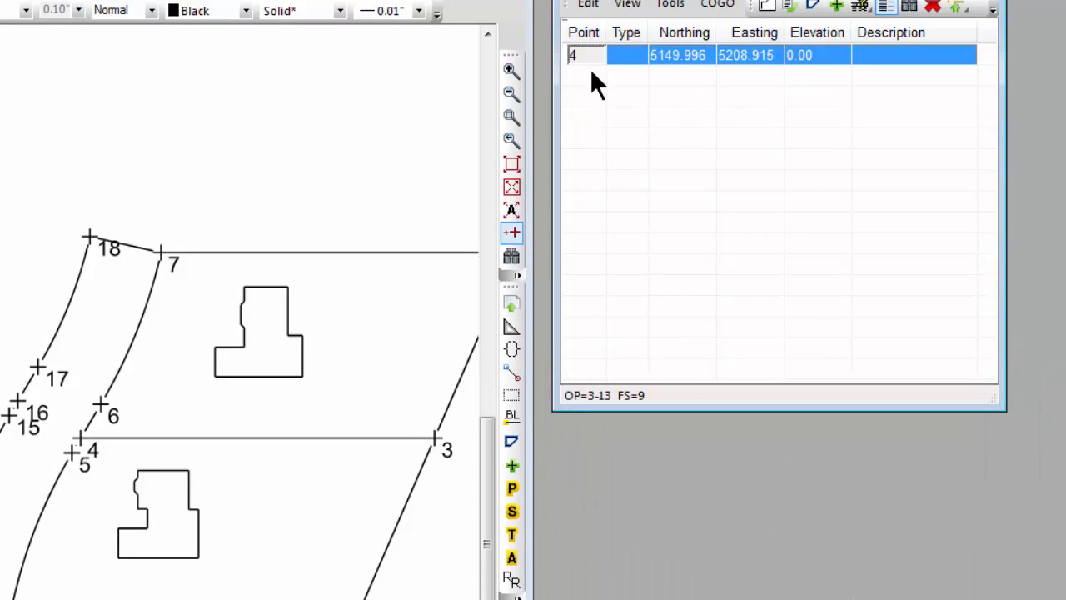
pyautogui.moveTo(87, 492)
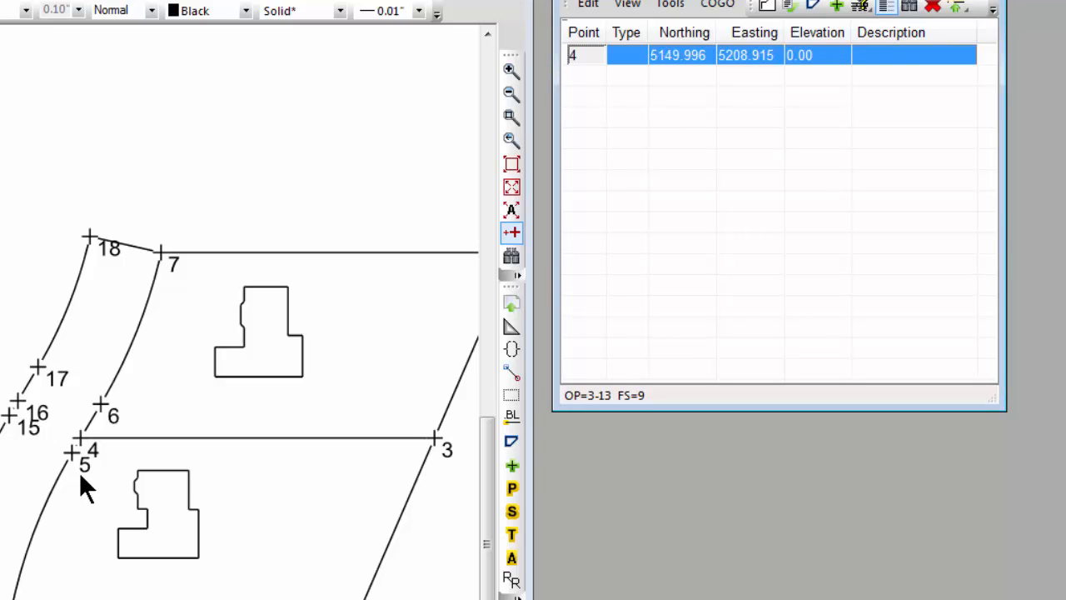
pyautogui.moveTo(586, 7)
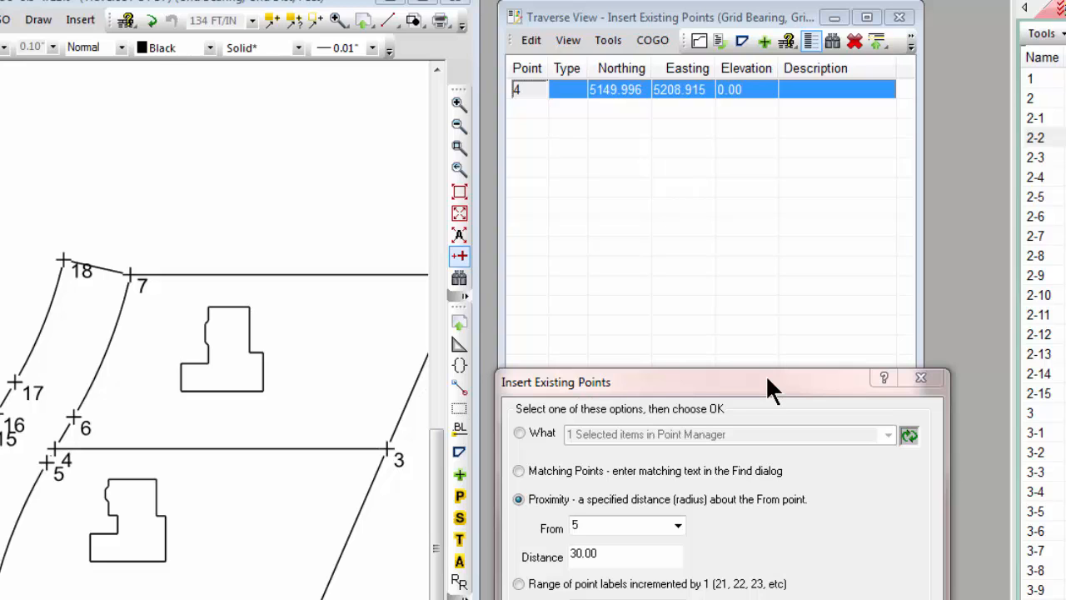
# Select and delete point 4, leaving the traverse empty.
pyautogui.click(530, 40)
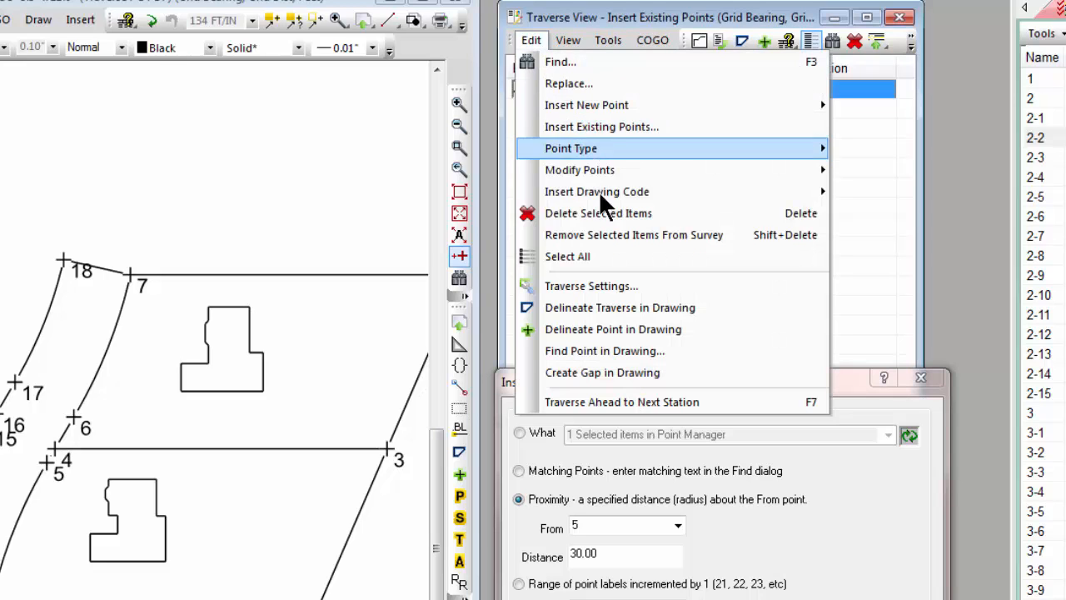
pyautogui.moveTo(576, 257)
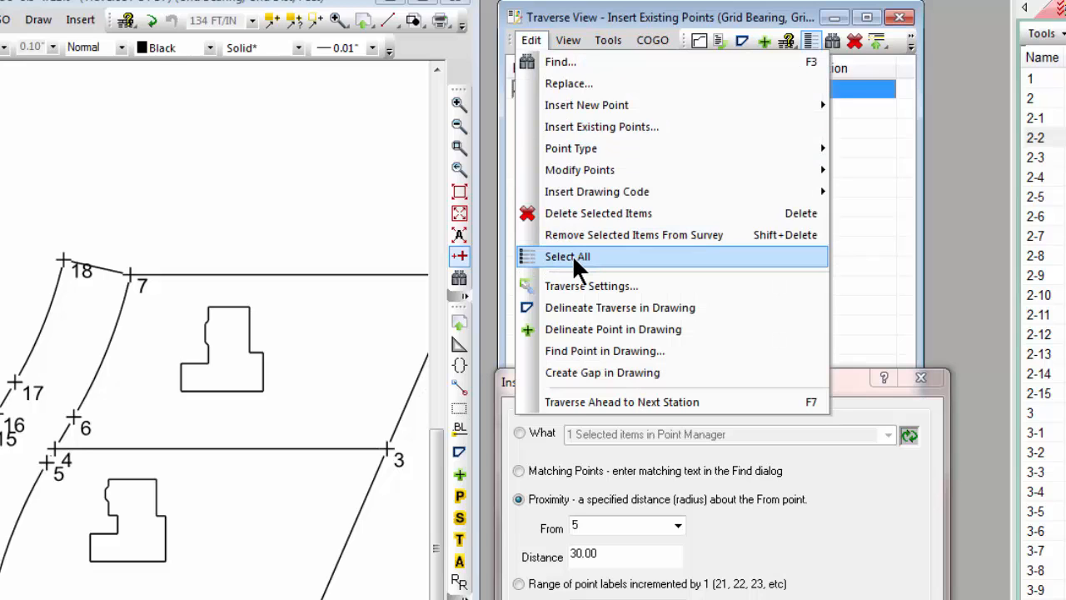
pyautogui.click(855, 42)
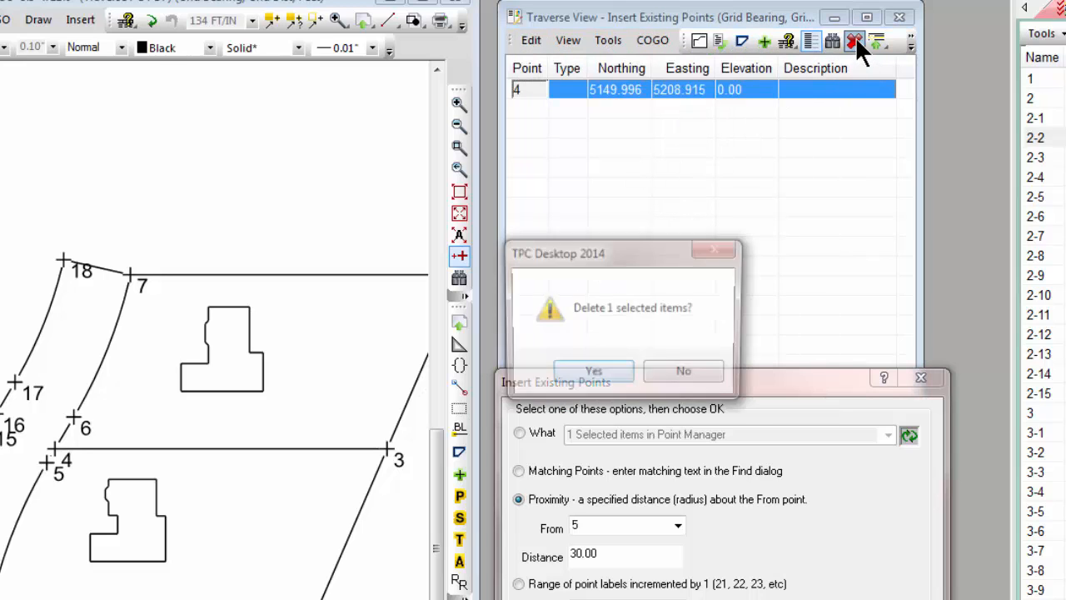
pyautogui.click(593, 370)
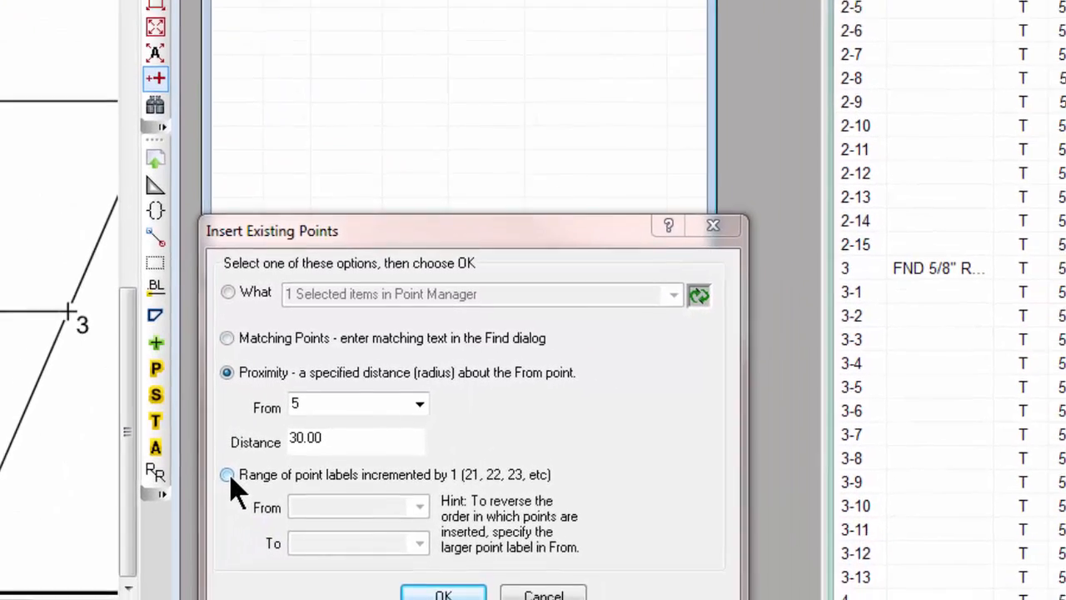
# Insert the label range from 2-1 to 2-15 and accept the 15 found points.
pyautogui.click(226, 473)
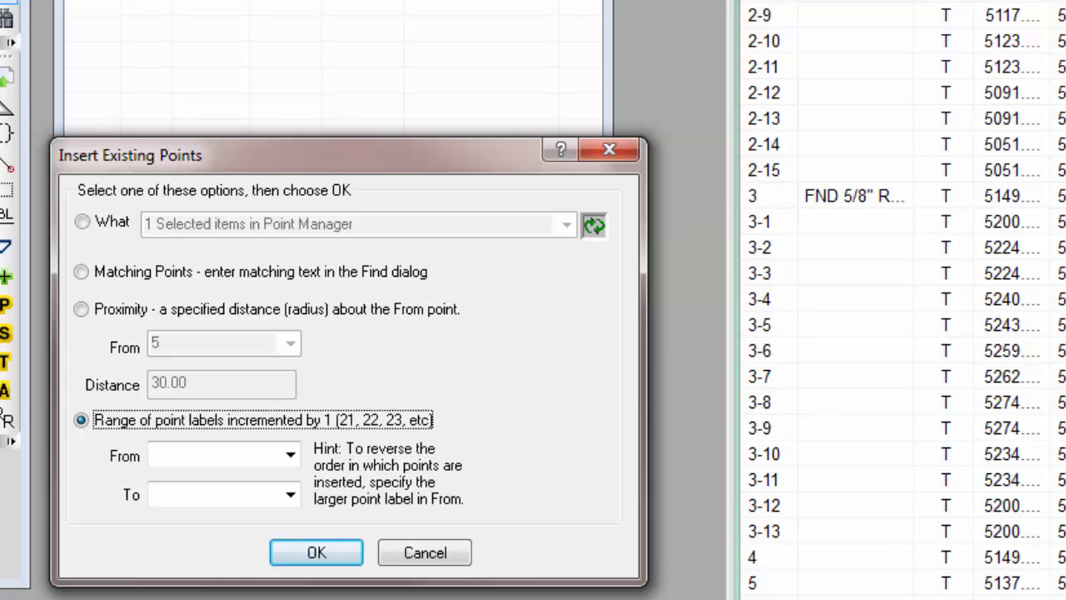
pyautogui.moveTo(813, 185)
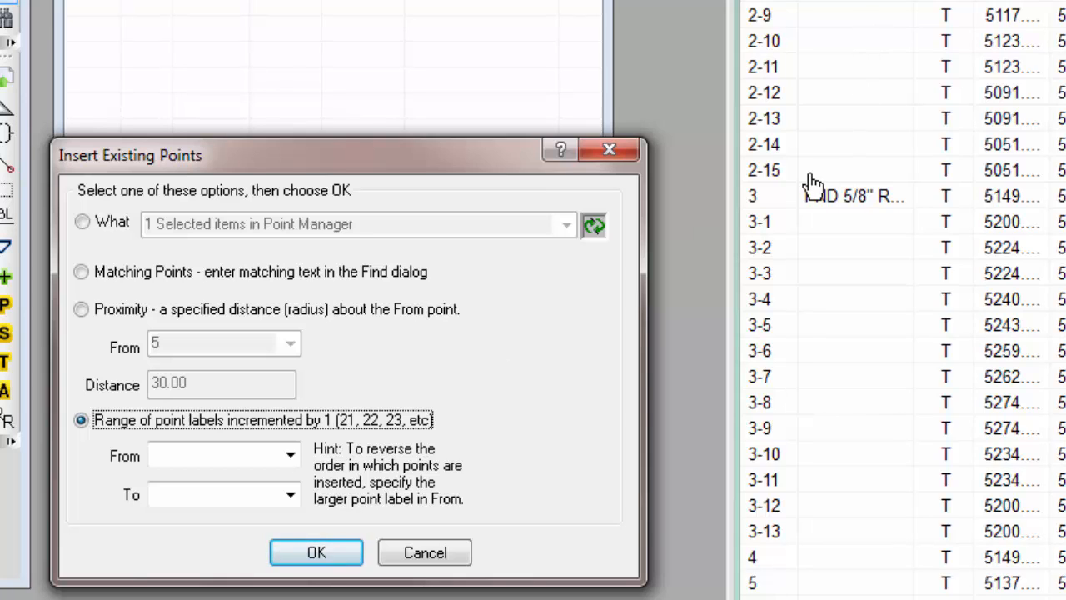
pyautogui.click(217, 453)
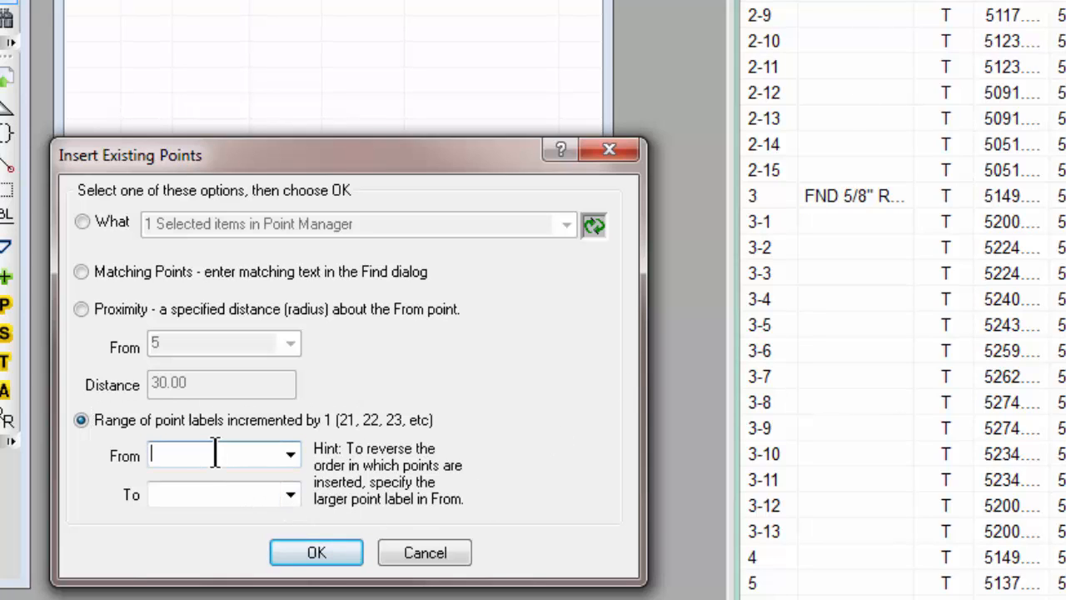
pyautogui.write('2-1')
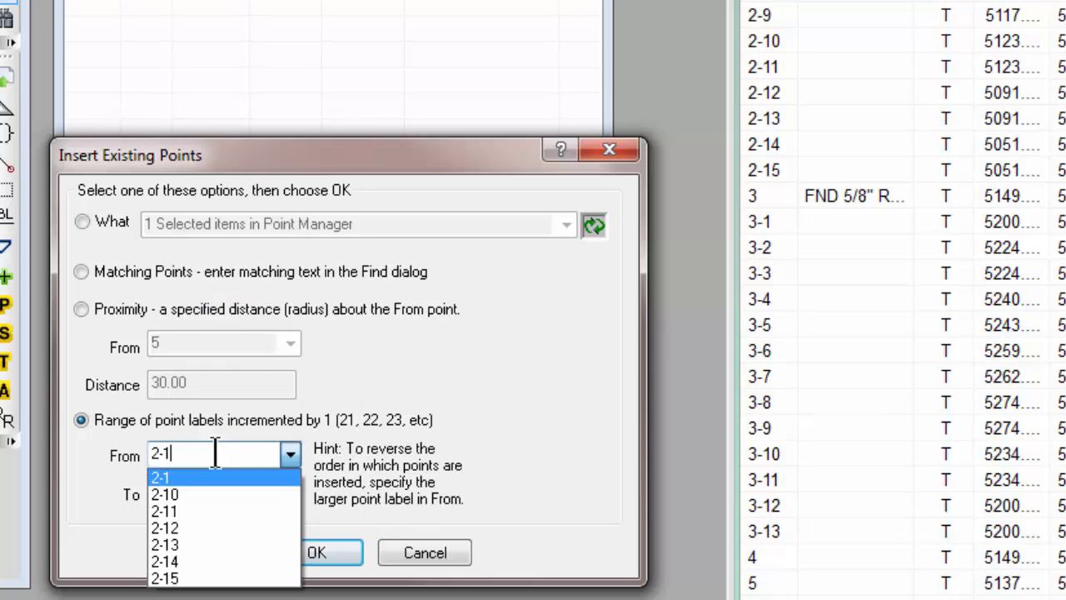
pyautogui.click(160, 477)
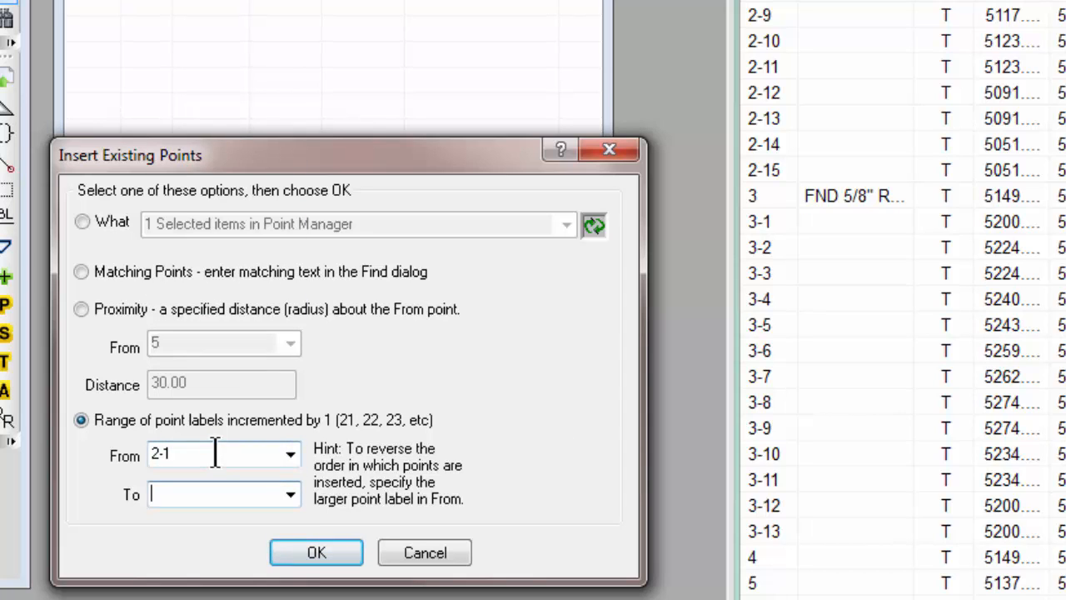
pyautogui.write('2-15')
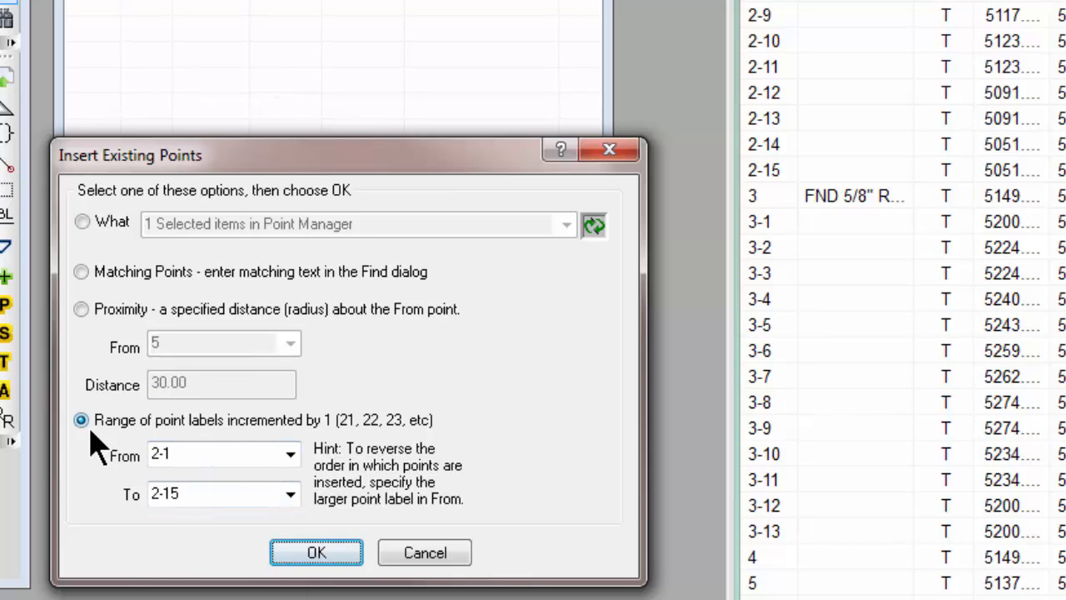
pyautogui.moveTo(309, 450)
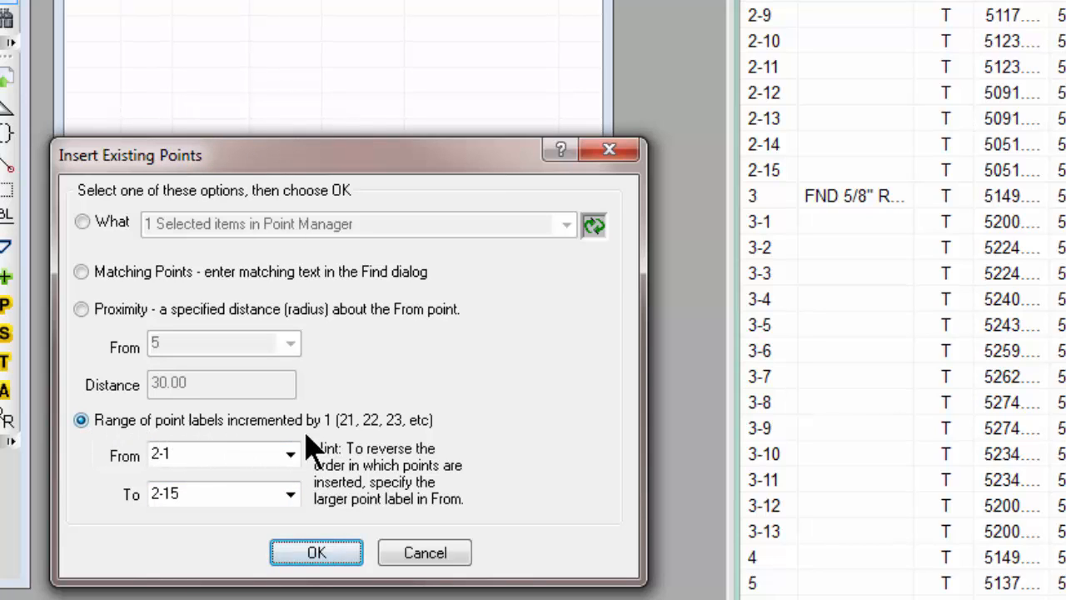
pyautogui.moveTo(353, 449)
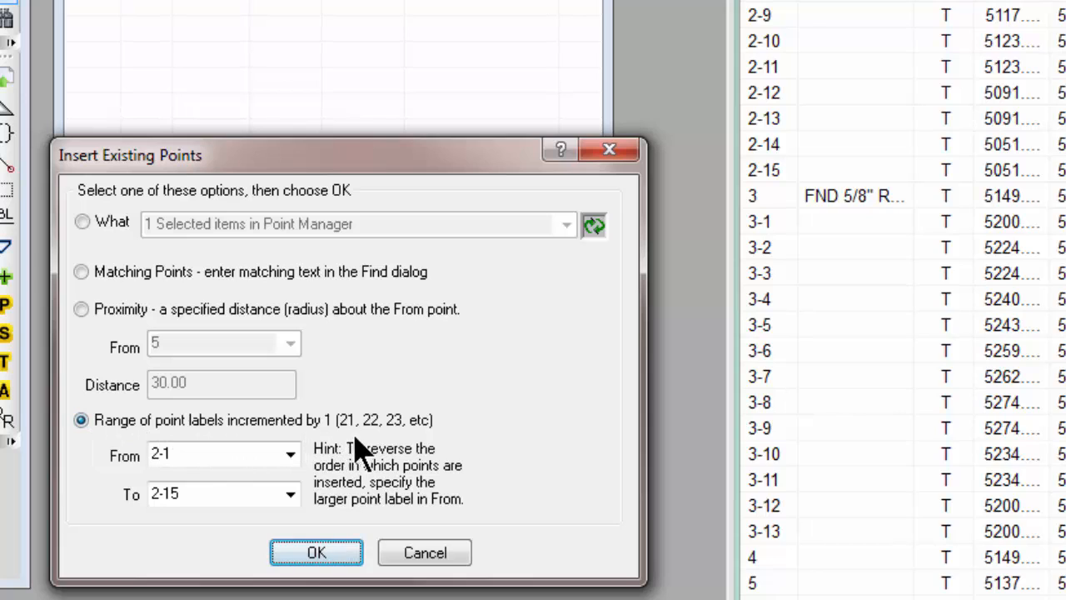
pyautogui.moveTo(400, 458)
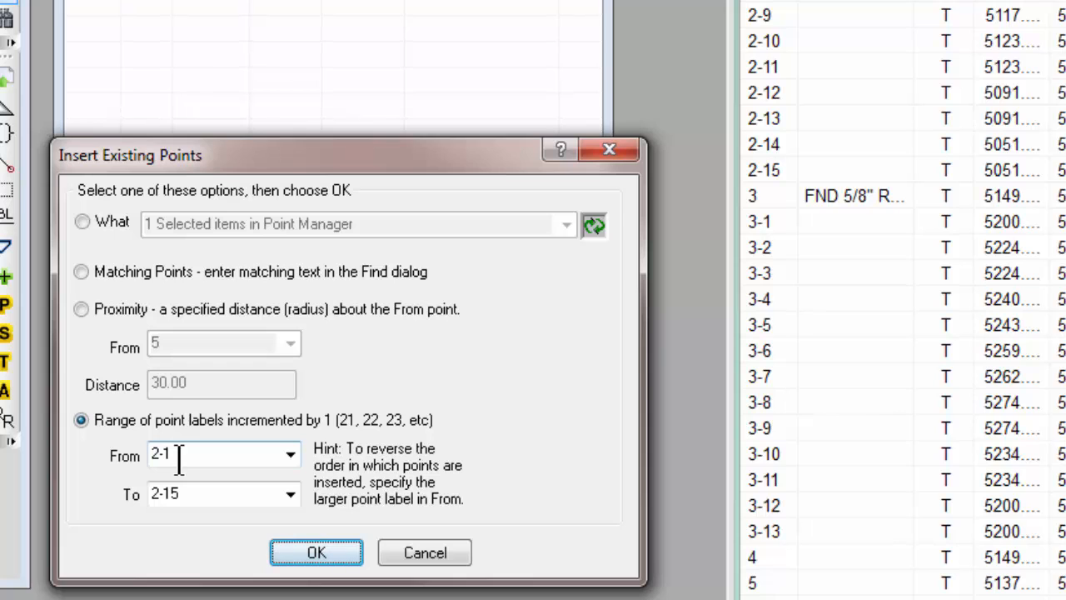
pyautogui.moveTo(286, 536)
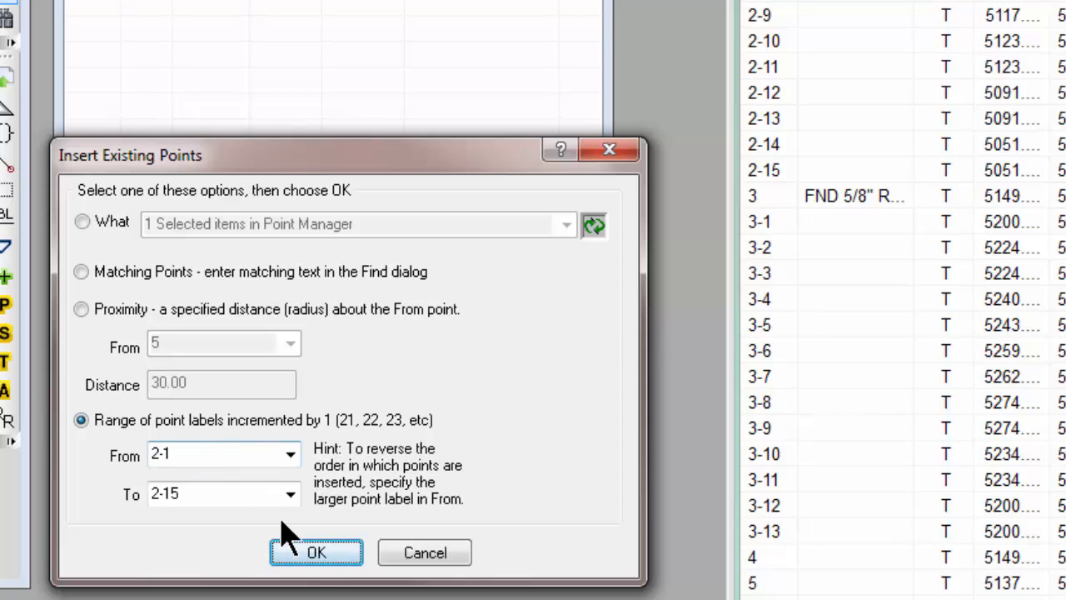
pyautogui.click(317, 553)
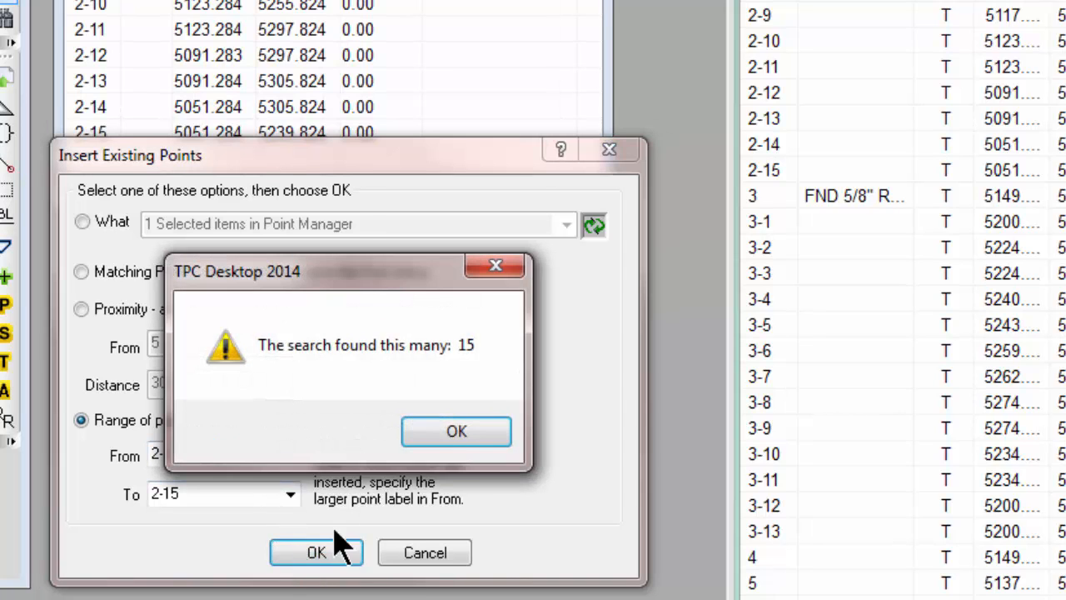
pyautogui.click(456, 430)
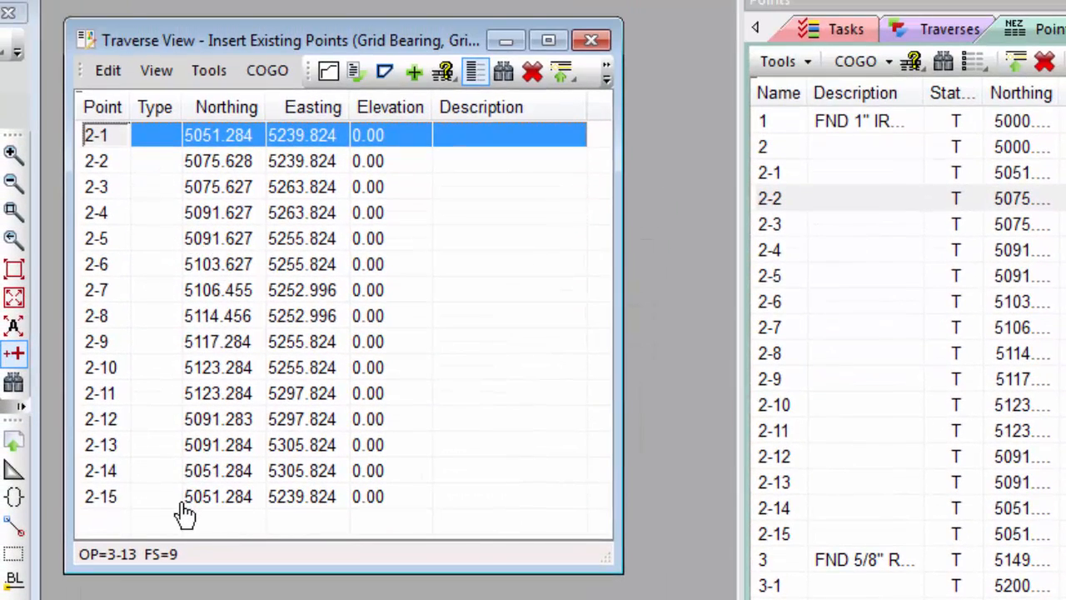
pyautogui.moveTo(106, 70)
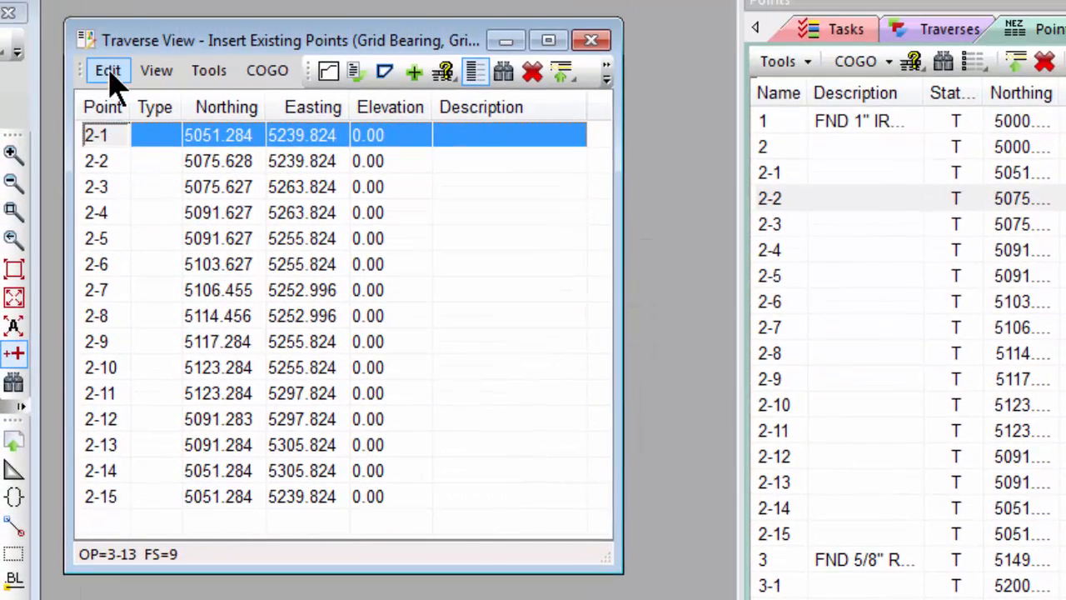
# Reopen Insert Existing Points from the Edit menu.
pyautogui.click(107, 70)
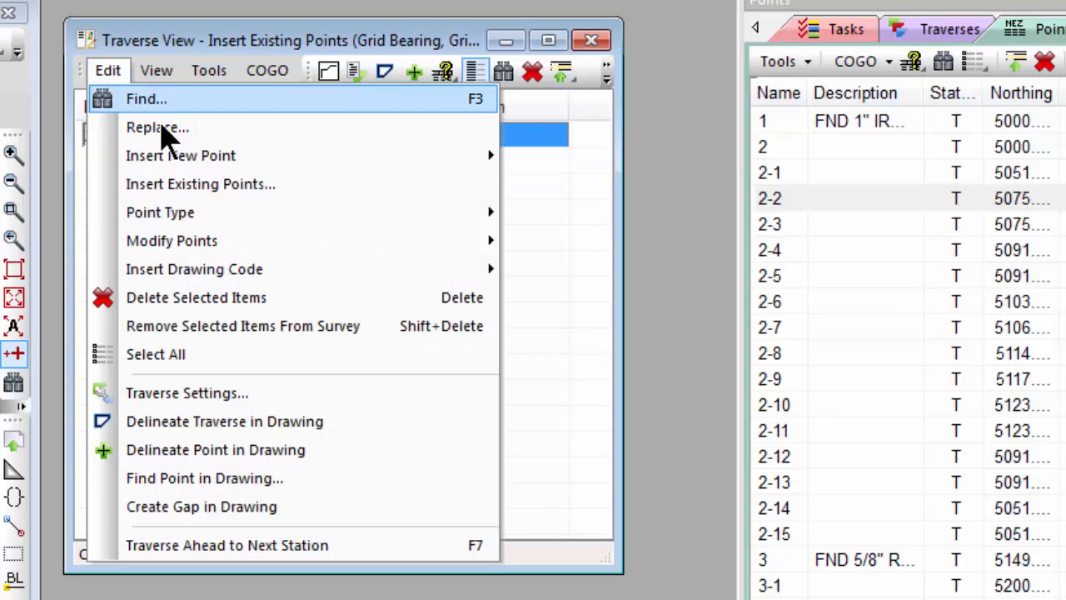
pyautogui.click(200, 184)
pyautogui.write('2-15')
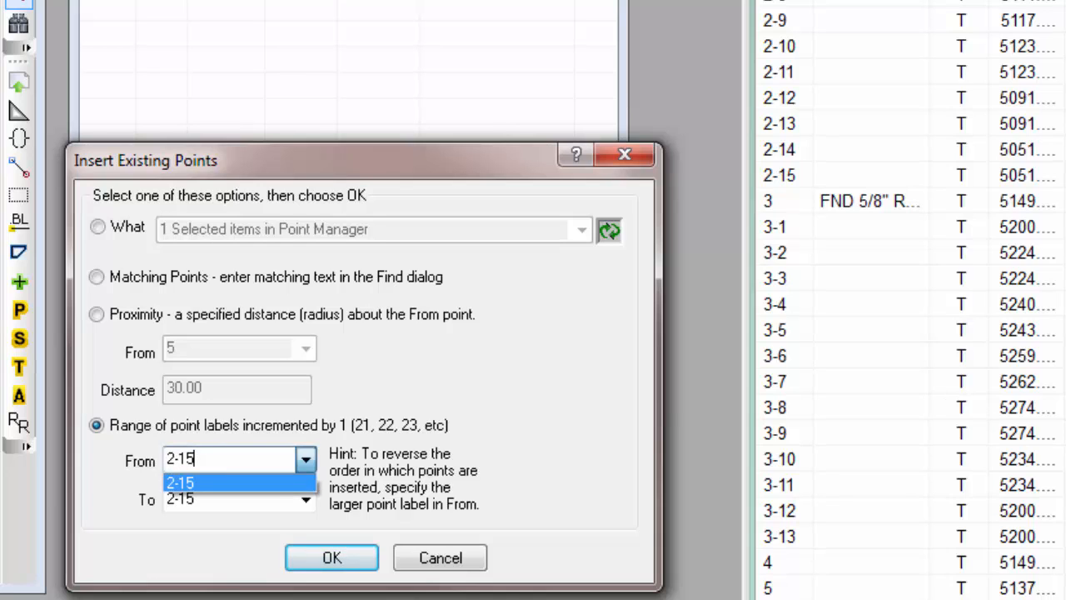
# Insert the descending label range 2-15 to 2-1, accepting the 15 reversed points.
pyautogui.click(180, 483)
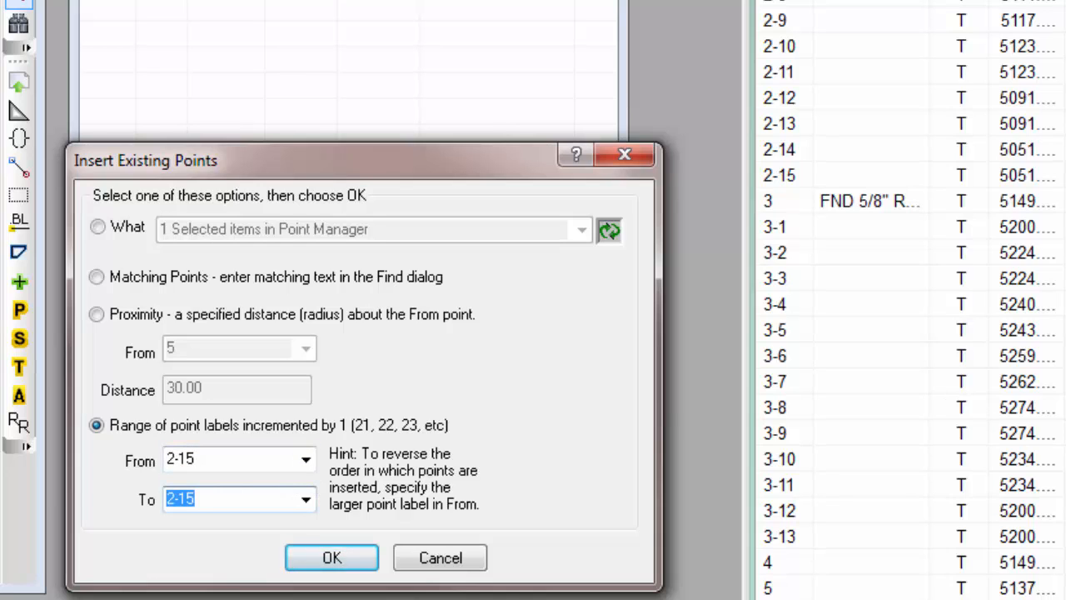
pyautogui.click(225, 499)
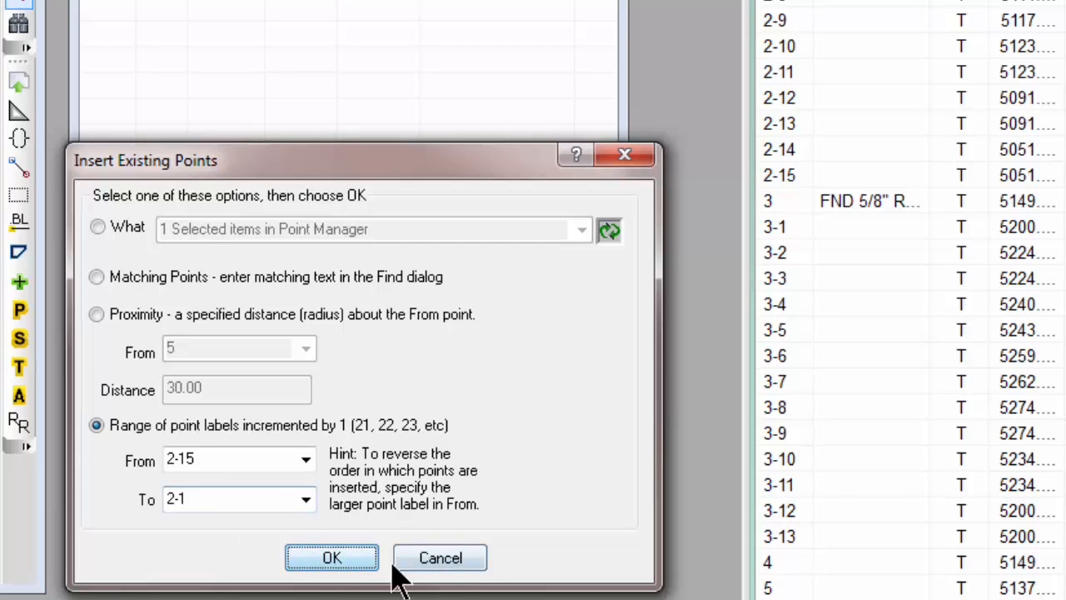
pyautogui.click(332, 557)
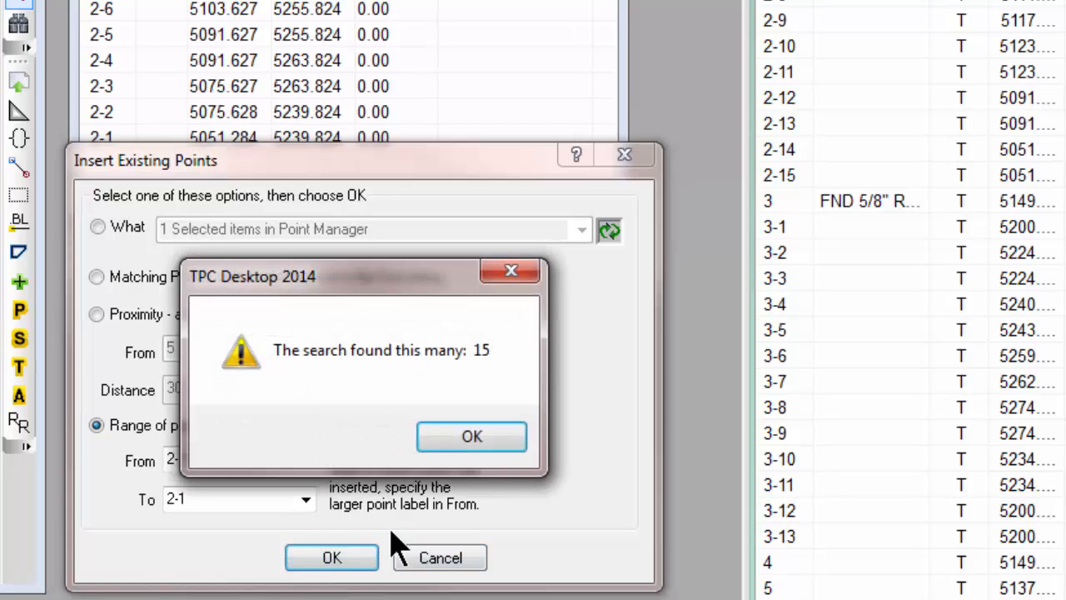
pyautogui.click(472, 436)
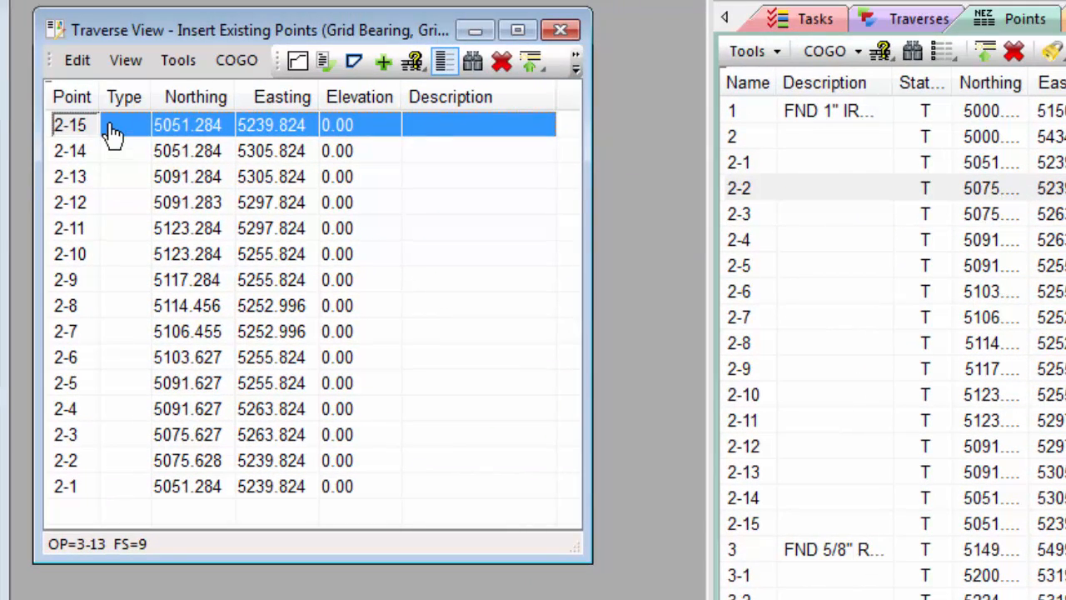
pyautogui.moveTo(120, 177)
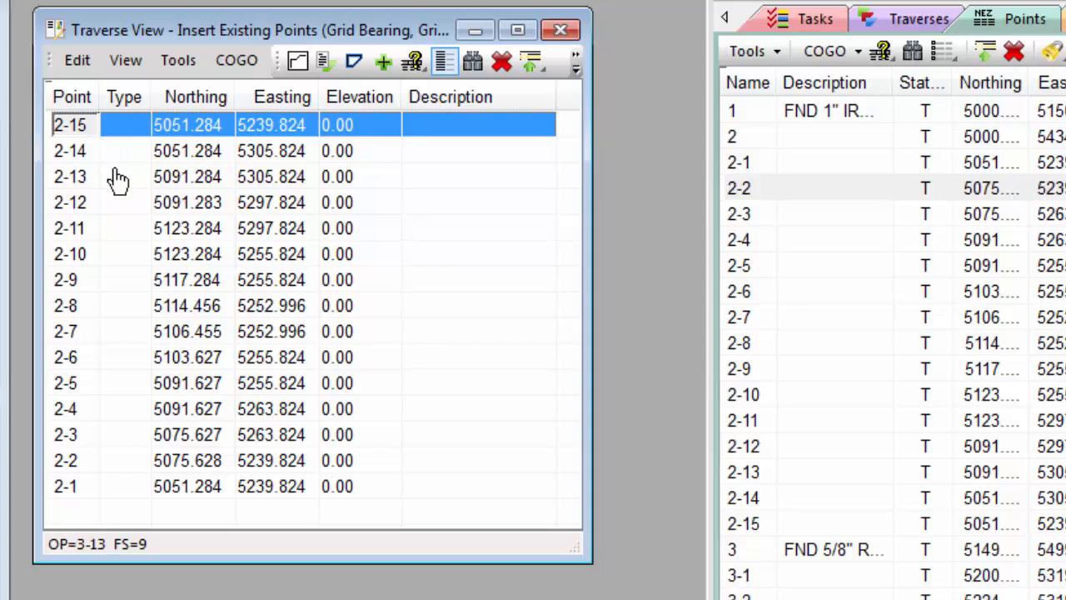
pyautogui.moveTo(107, 489)
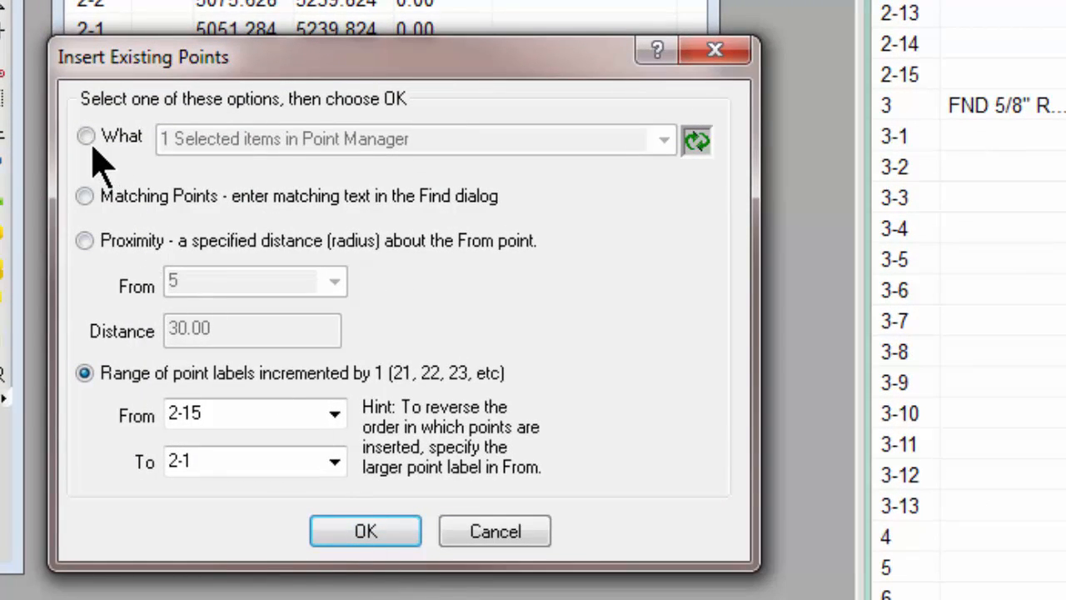
# Choose the 'What' source option and list the available point groups.
pyautogui.click(85, 137)
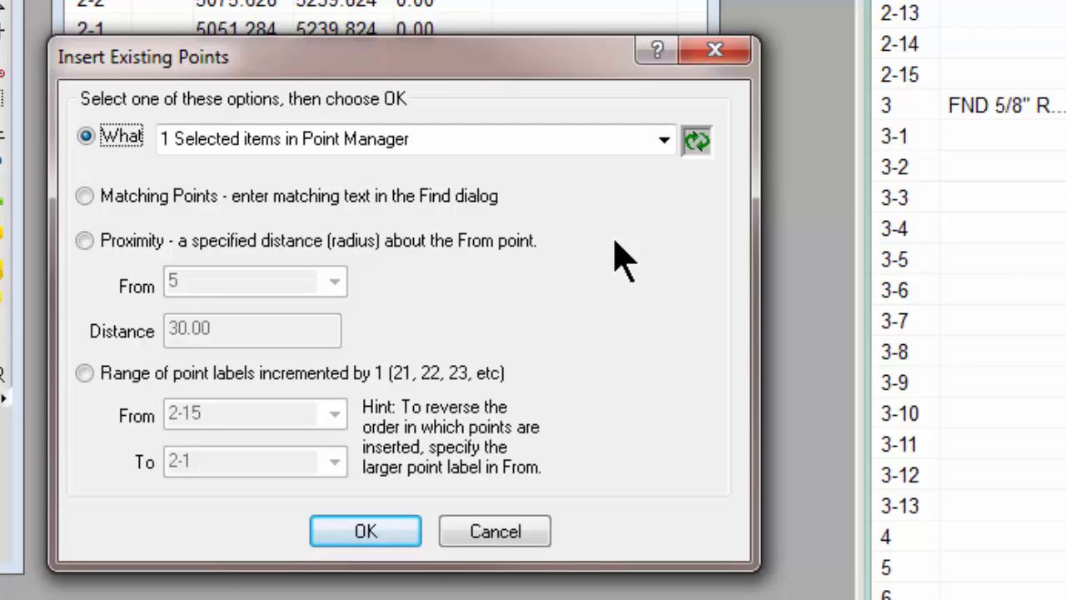
pyautogui.click(663, 140)
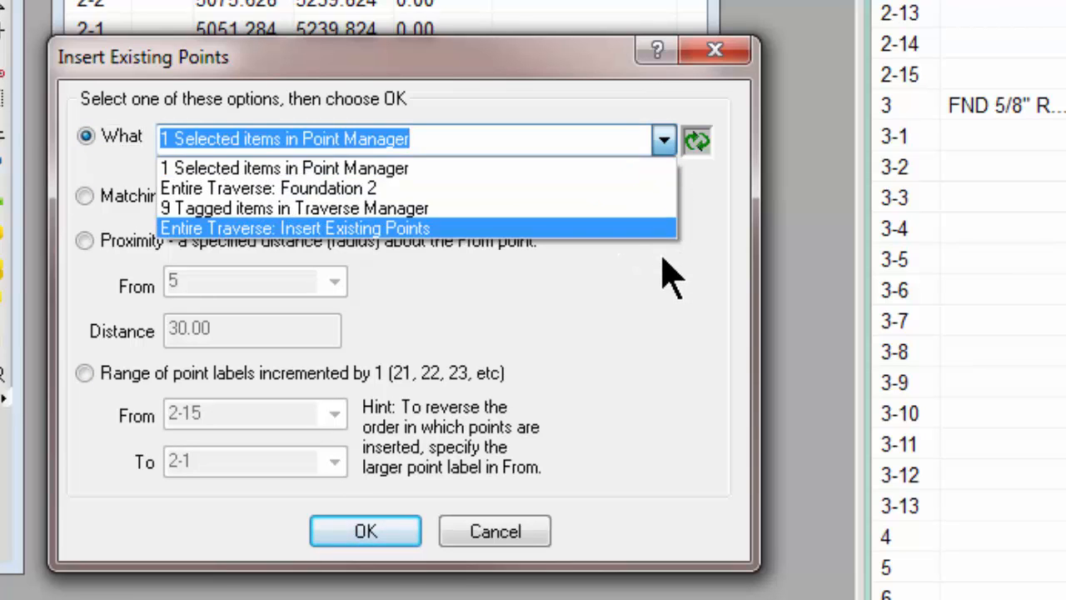